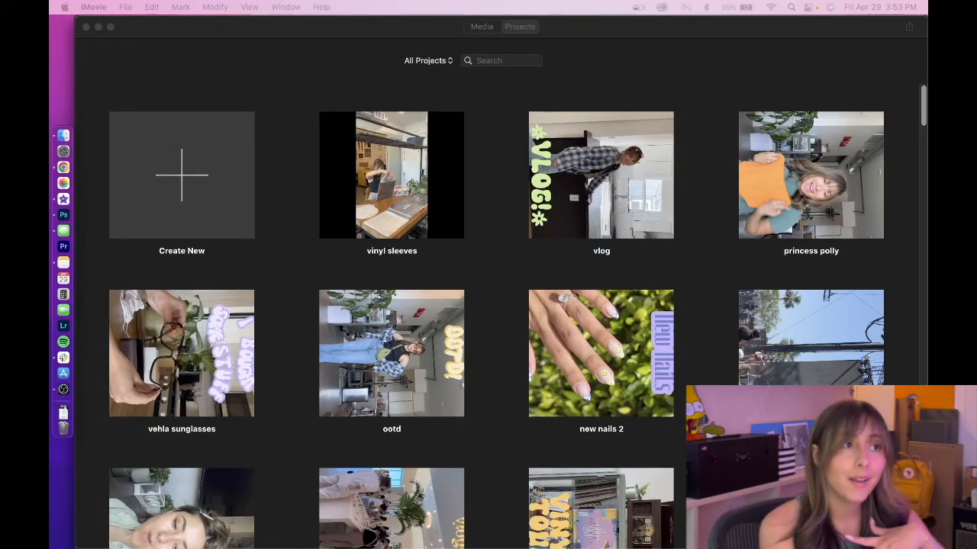
mouse_move(64, 214)
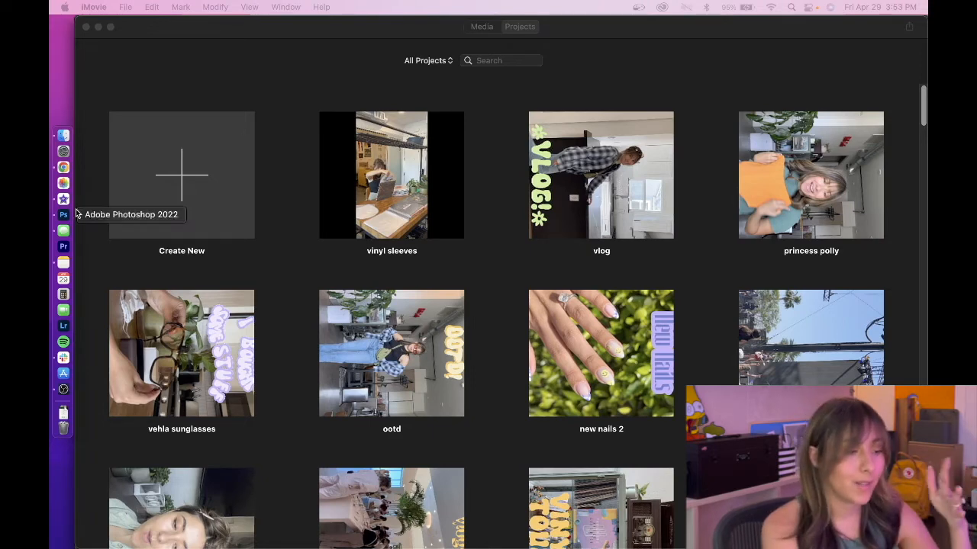
Step: Enter the vinyl sleeves project and preview its SLEEVE-ING VINYLS title image and footage clips
double_click(391, 175)
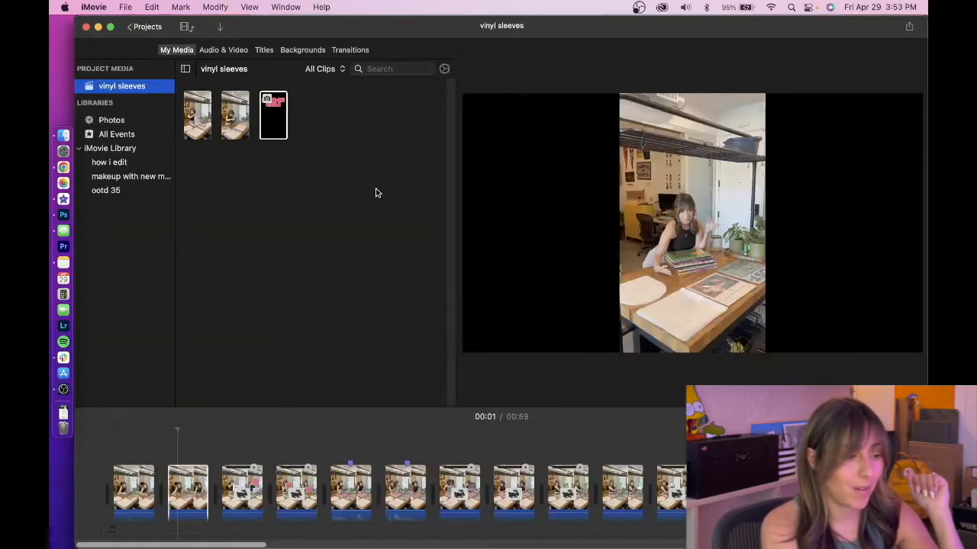
click(273, 115)
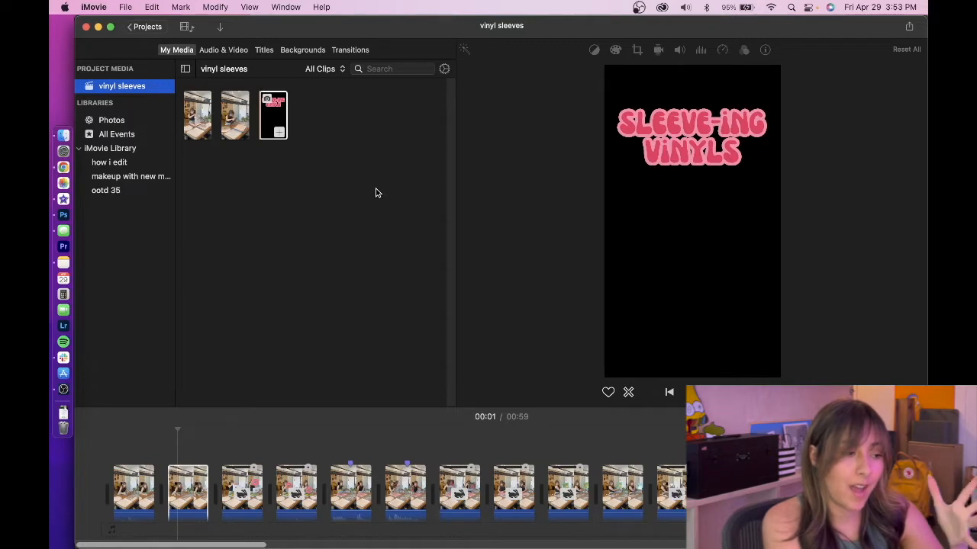
mouse_move(358, 198)
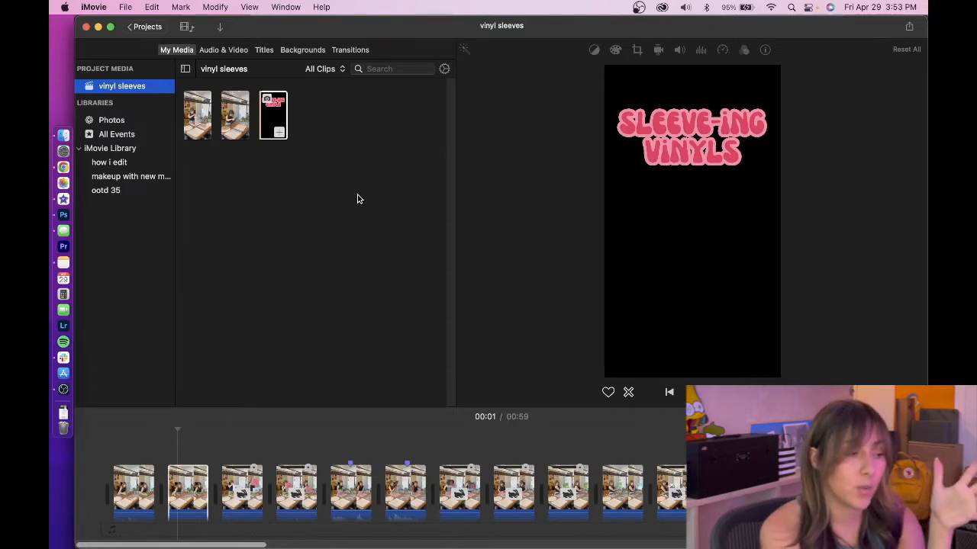
click(197, 115)
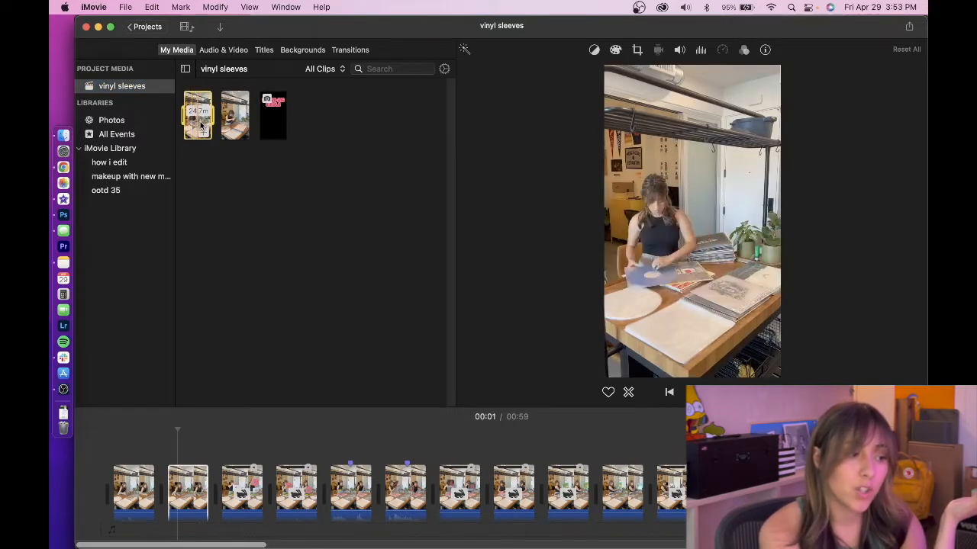
click(235, 116)
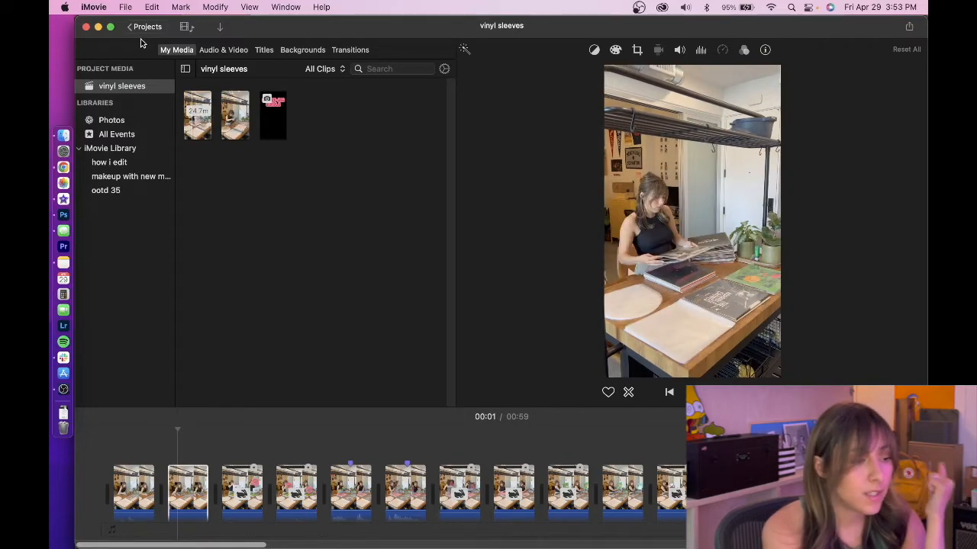
click(125, 7)
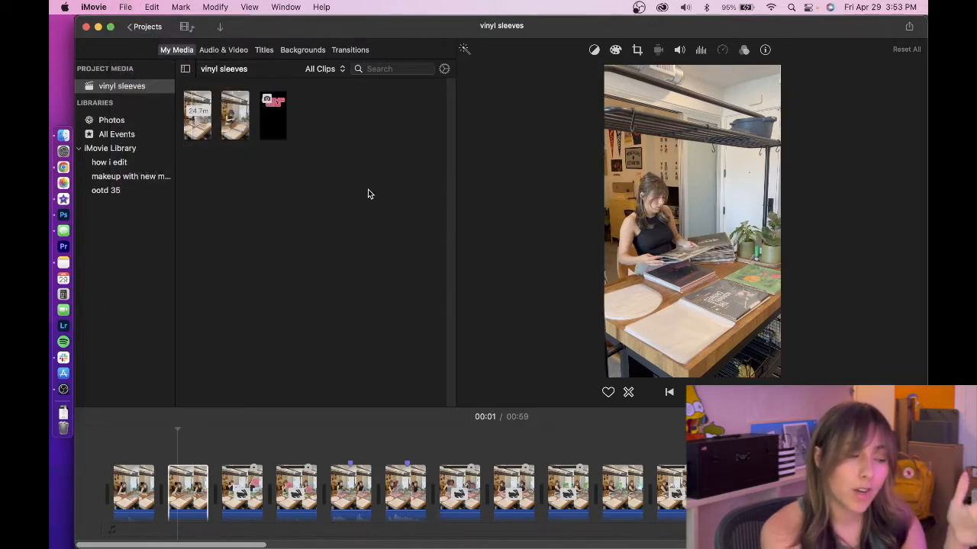
mouse_move(385, 193)
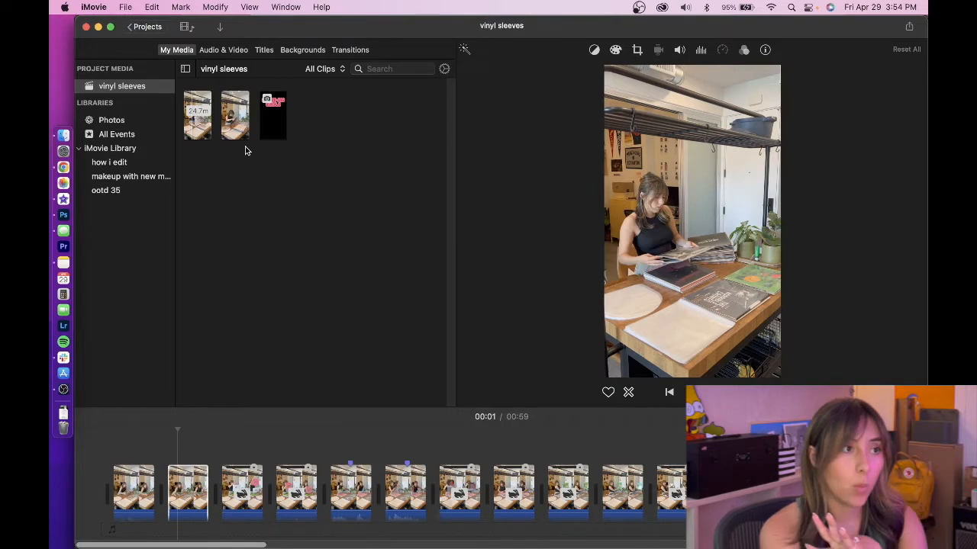
mouse_move(319, 131)
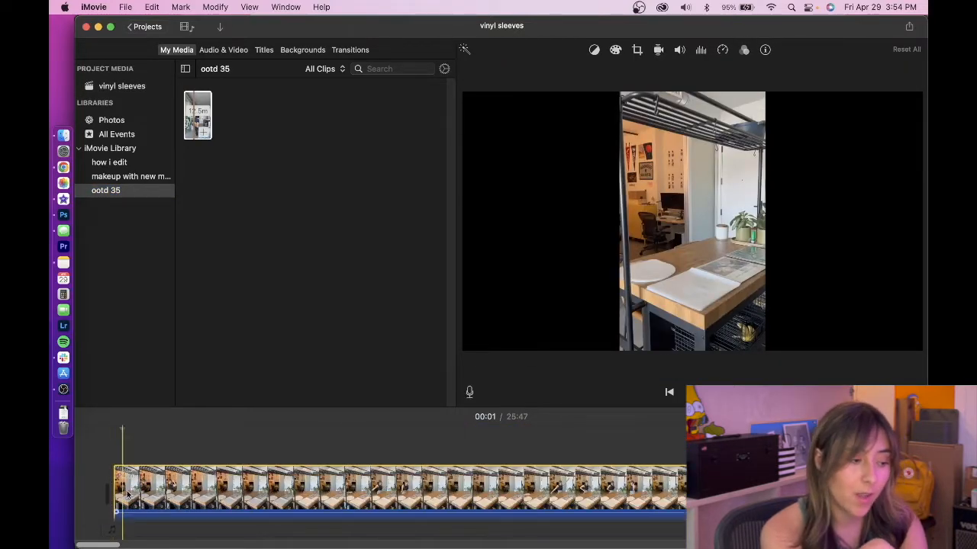
Step: Select and skim the long desk-footage clip in the ootd 35 library timeline
click(370, 488)
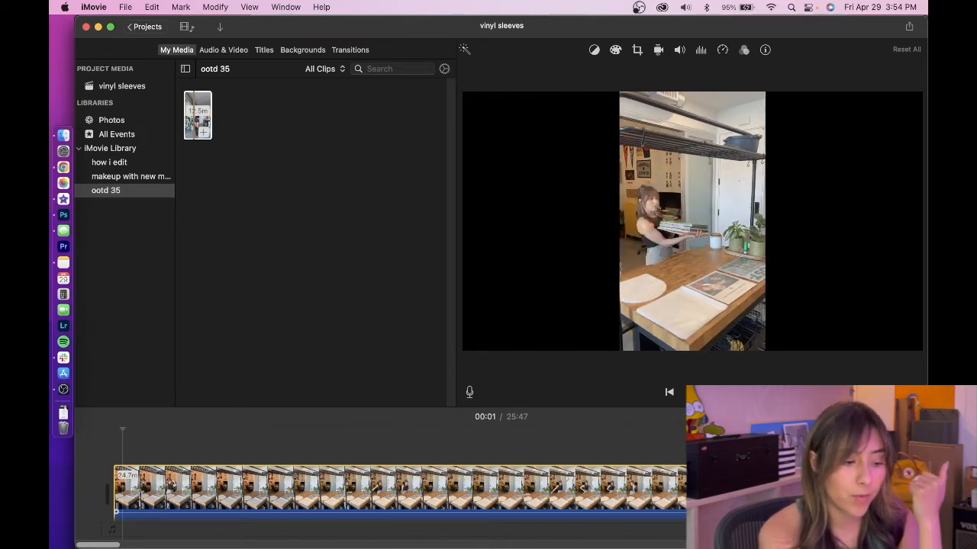
click(468, 488)
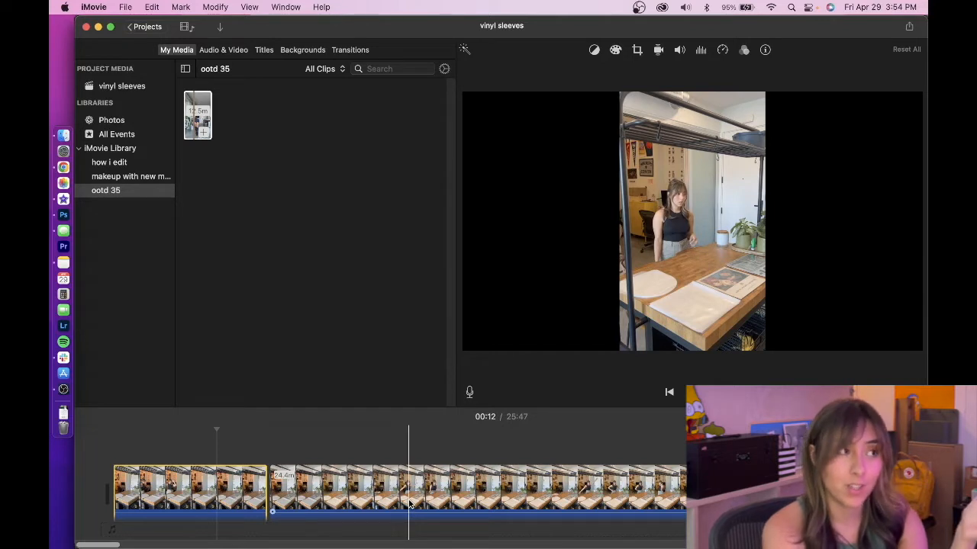
mouse_move(410, 502)
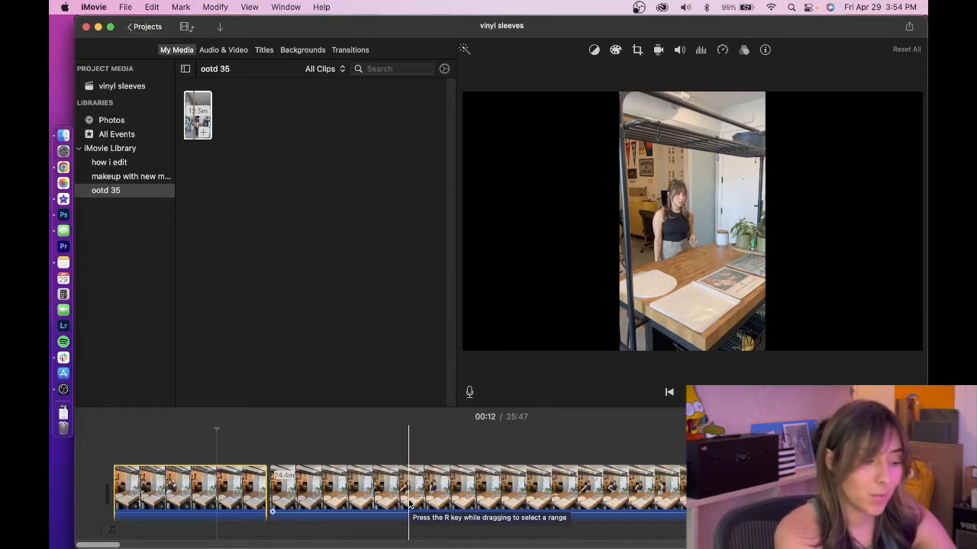
click(122, 85)
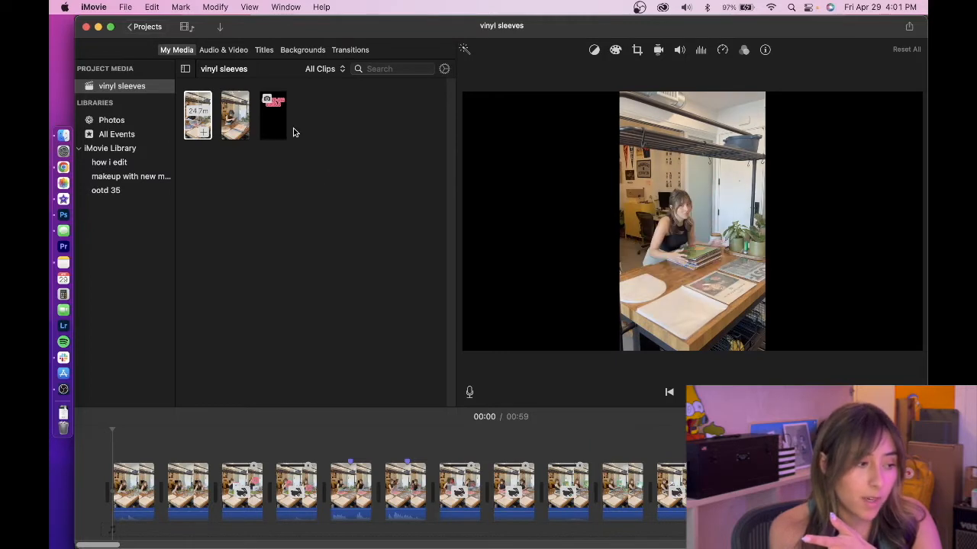
Step: Preview the SLEEVE-ING VINYLS title image from the vinyl sleeves project media
click(273, 115)
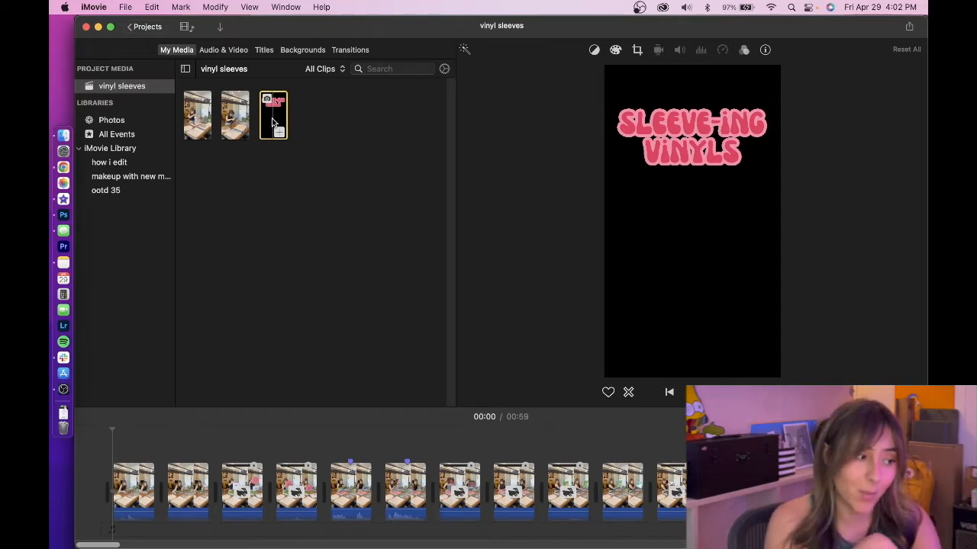
click(64, 215)
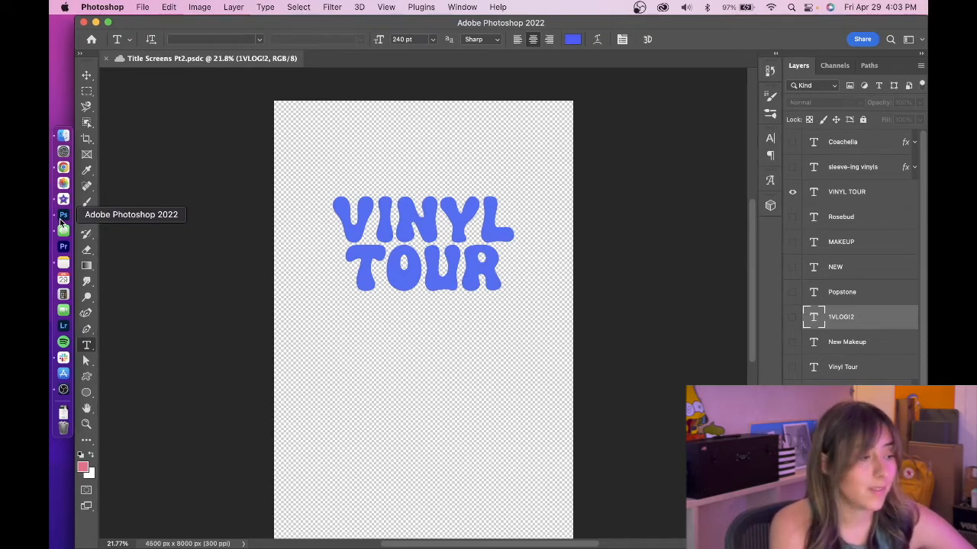
Step: In Photoshop, set the new 1080 × 1920 document's Background Contents to Transparent
click(142, 7)
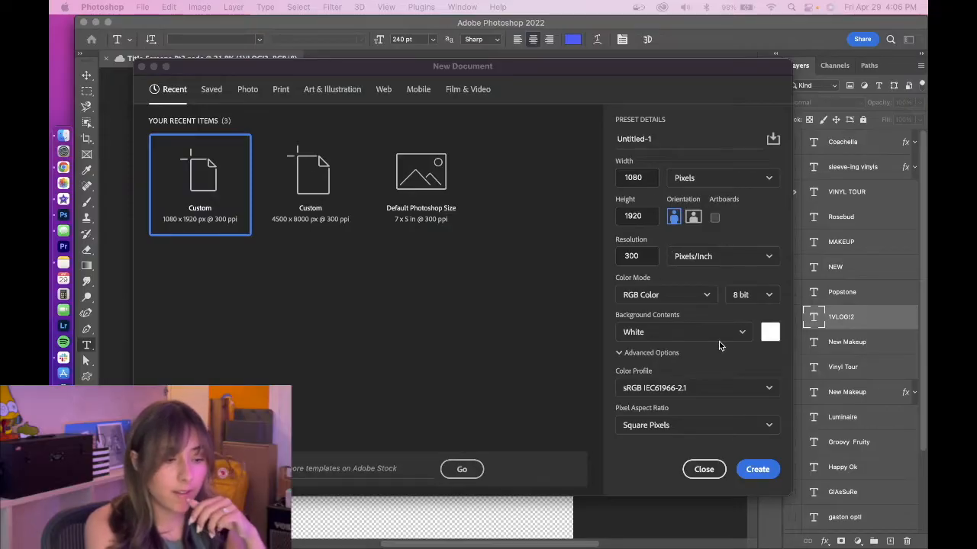
click(683, 332)
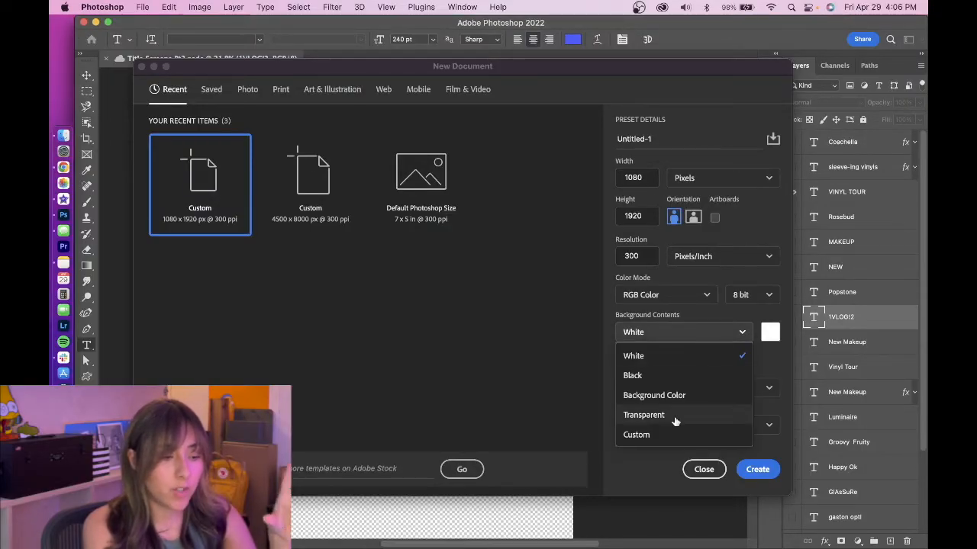
click(643, 415)
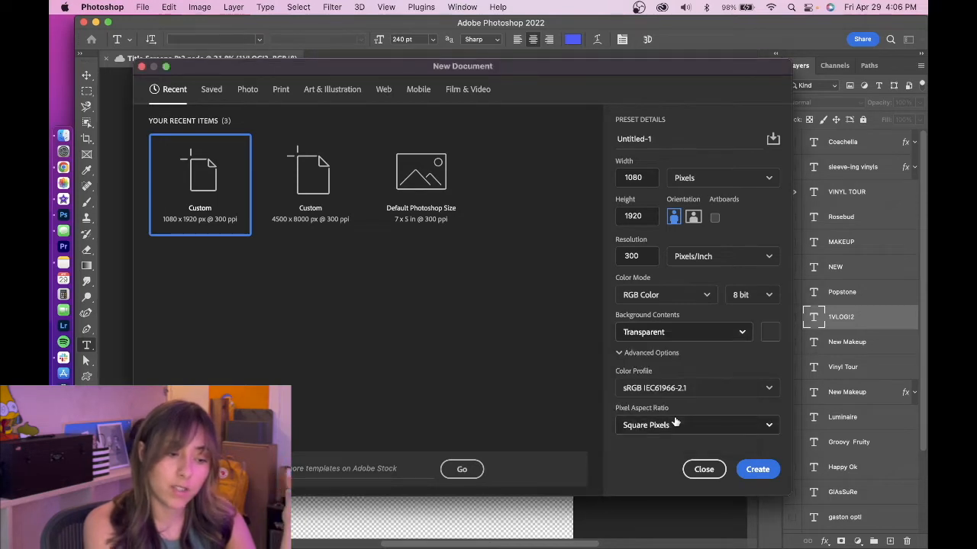
mouse_move(782, 298)
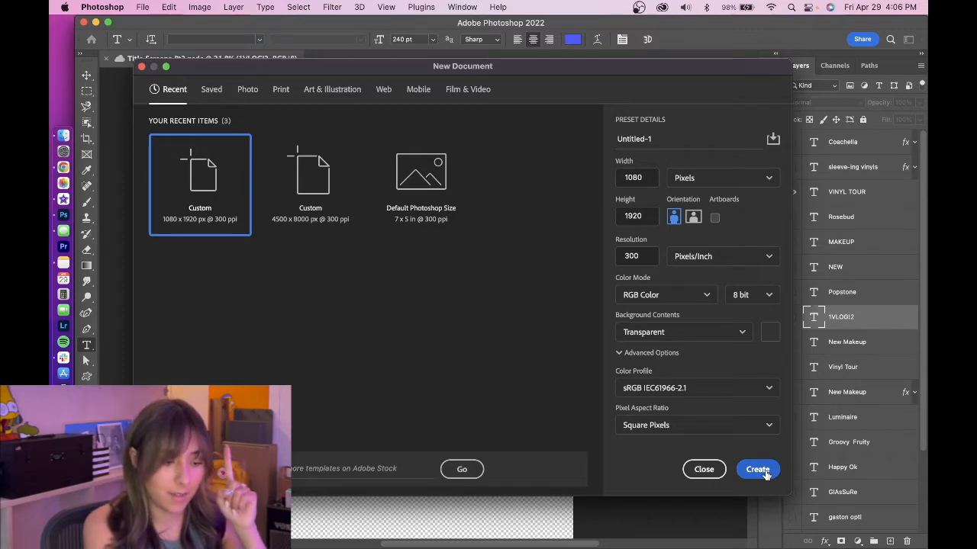
Step: Create the transparent document and set the Type tool font to Rangon at 40 pt
click(757, 469)
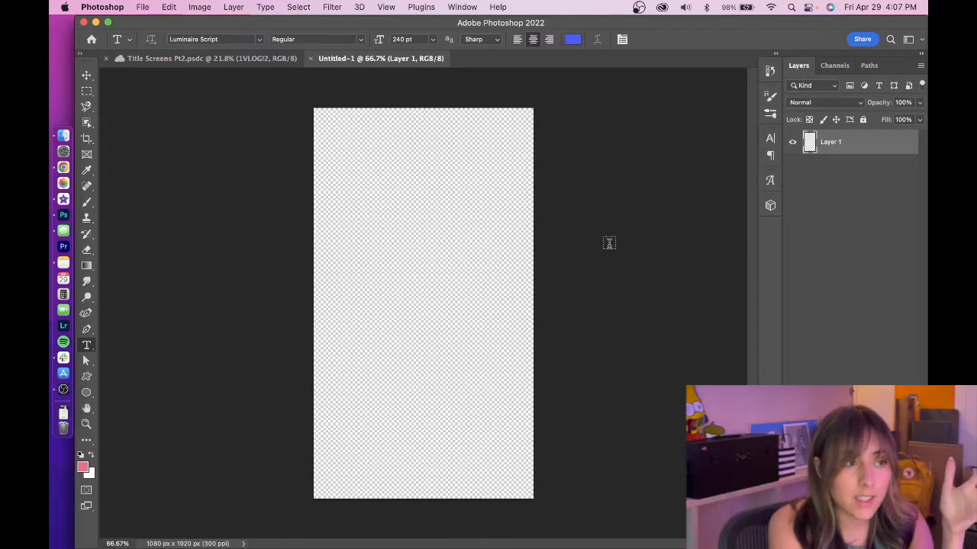
mouse_move(597, 381)
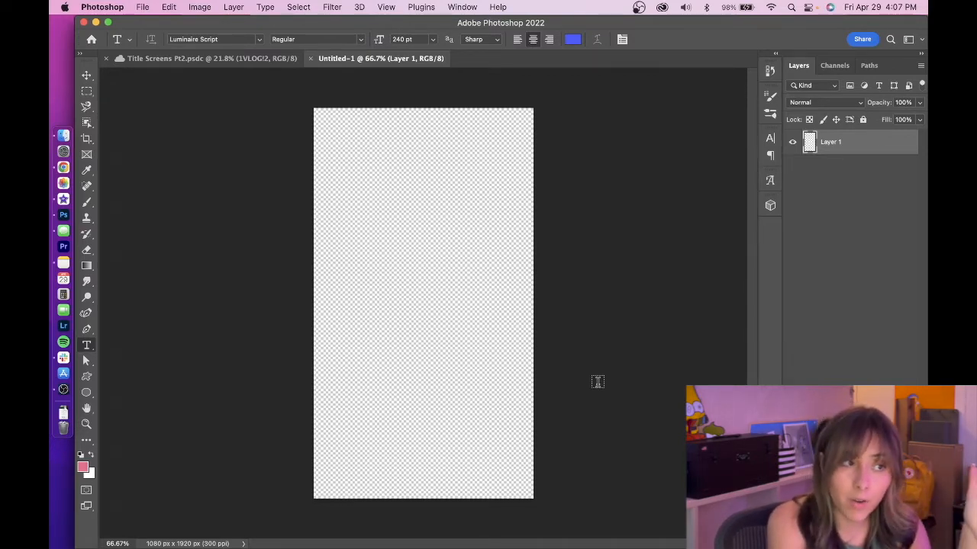
click(213, 39)
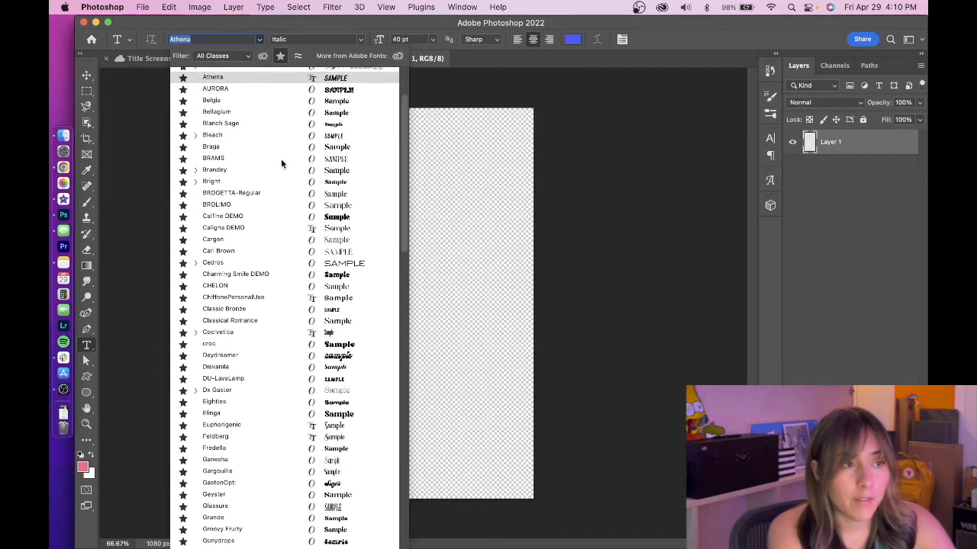
scroll(down, 3)
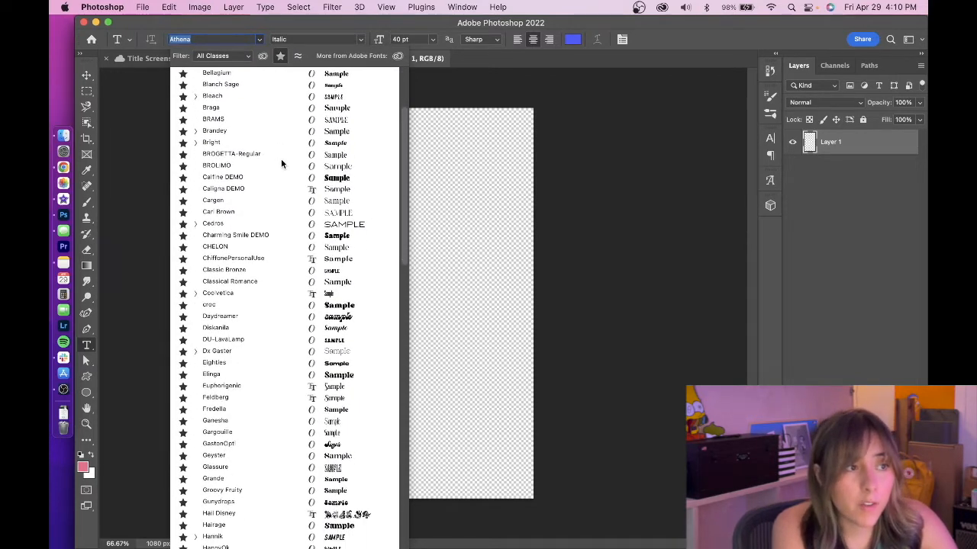
scroll(down, 3)
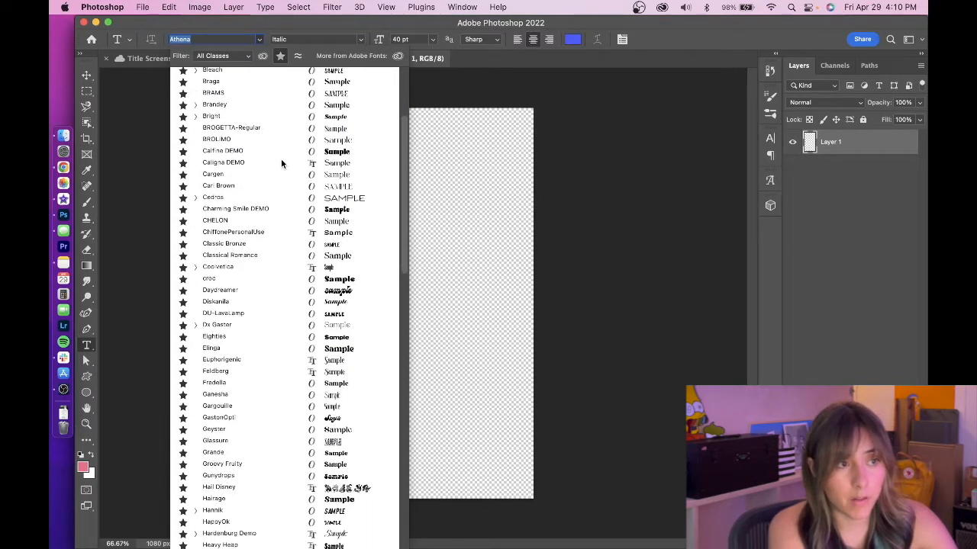
scroll(down, 3)
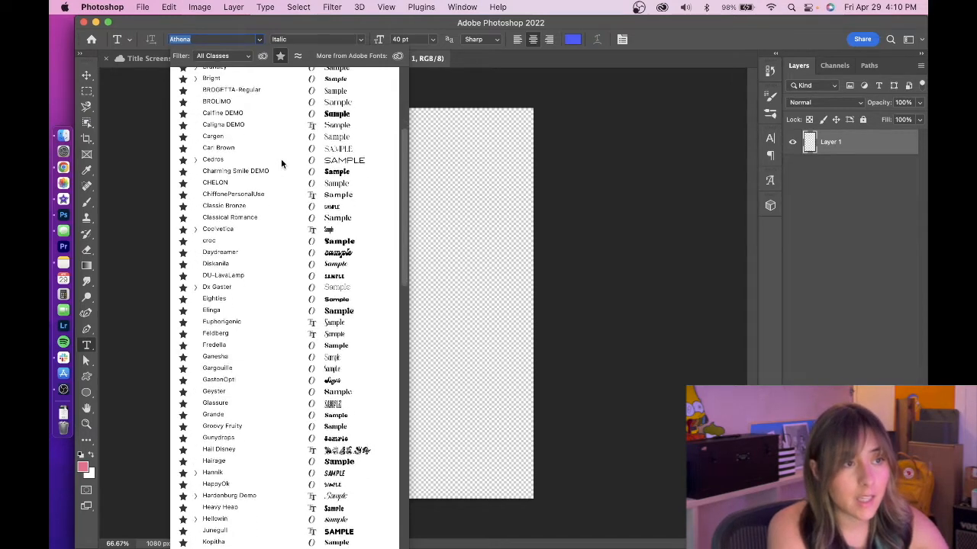
scroll(down, 3)
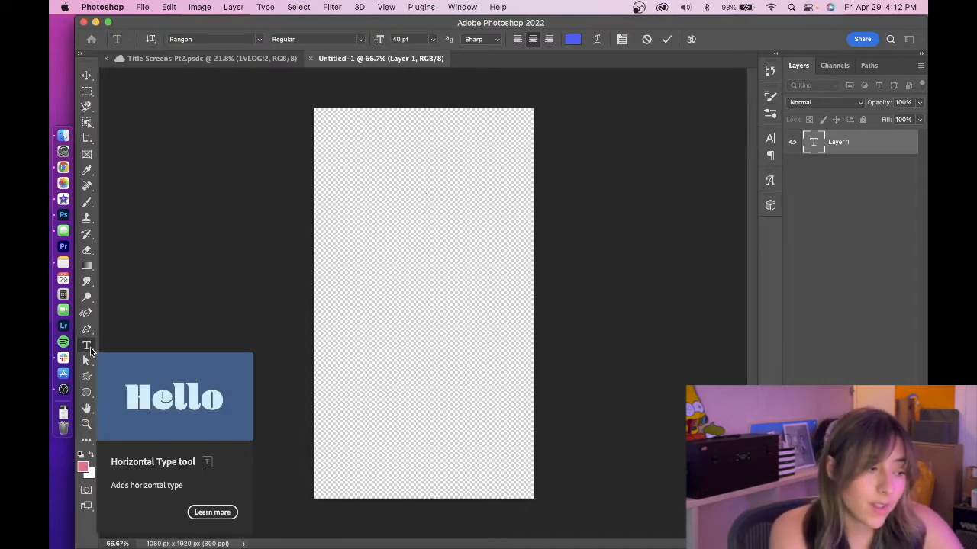
click(210, 39)
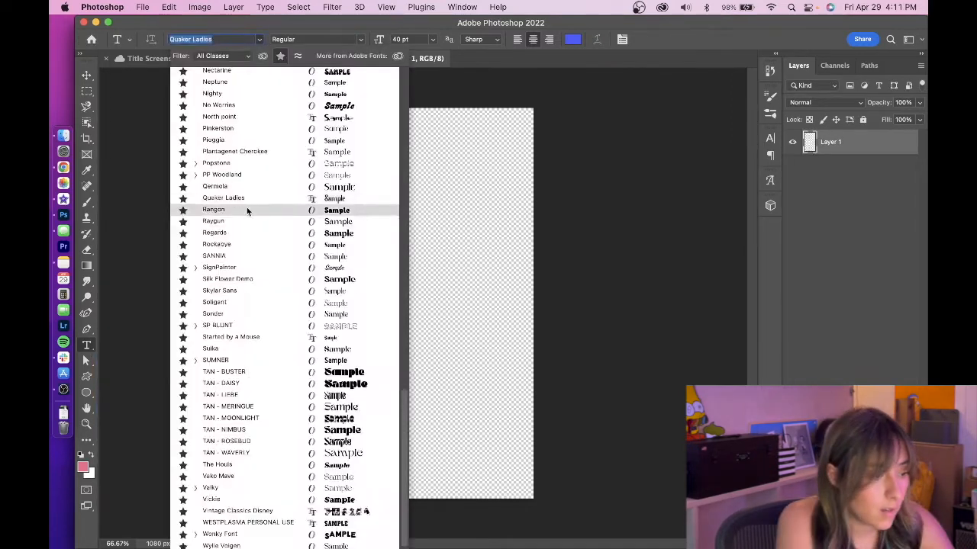
click(213, 209)
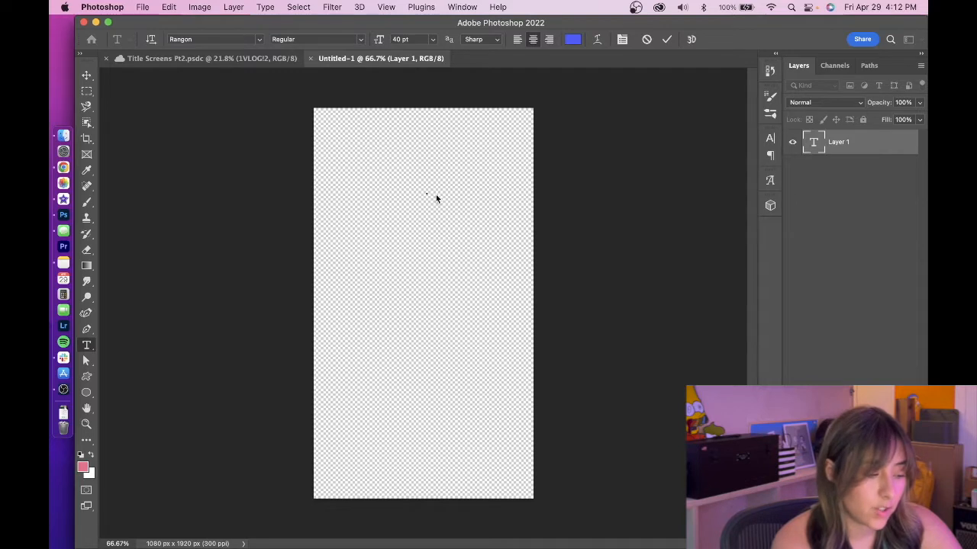
Step: Type the title 'Amazon Finds' and colour it a pale lavender
text(Amazon F)
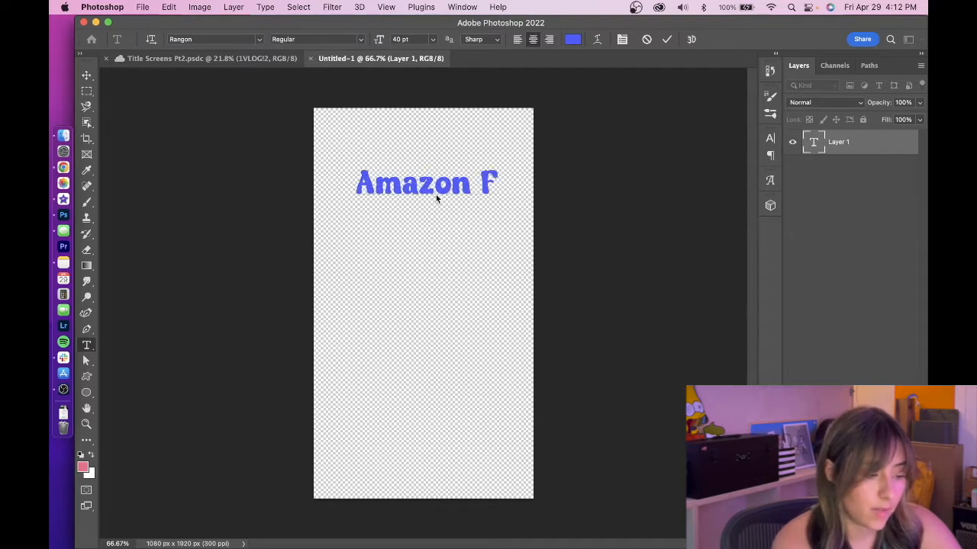
text(inds)
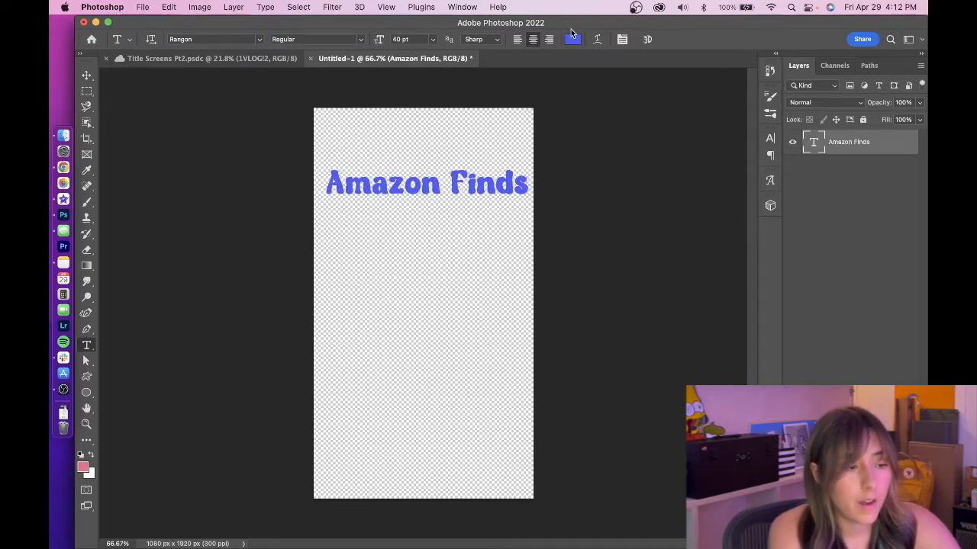
click(572, 39)
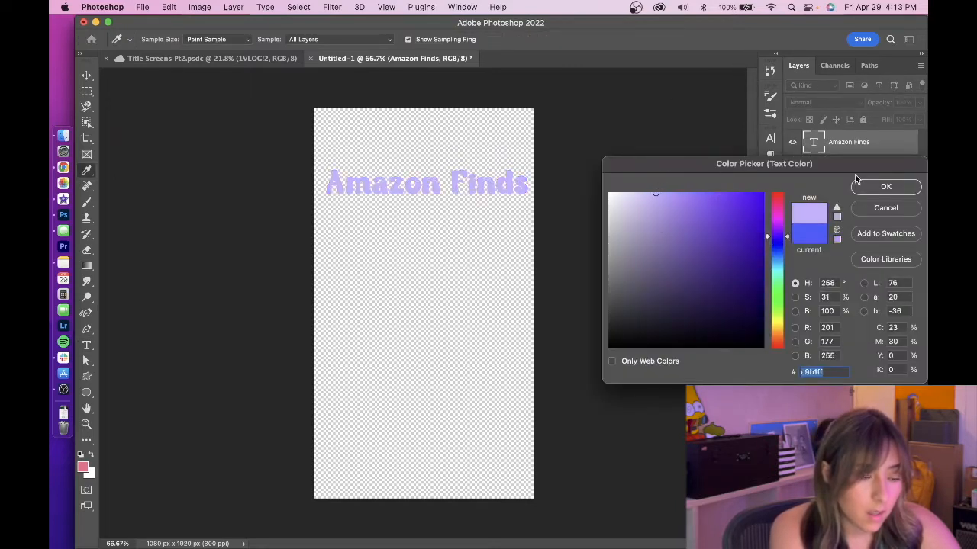
click(886, 186)
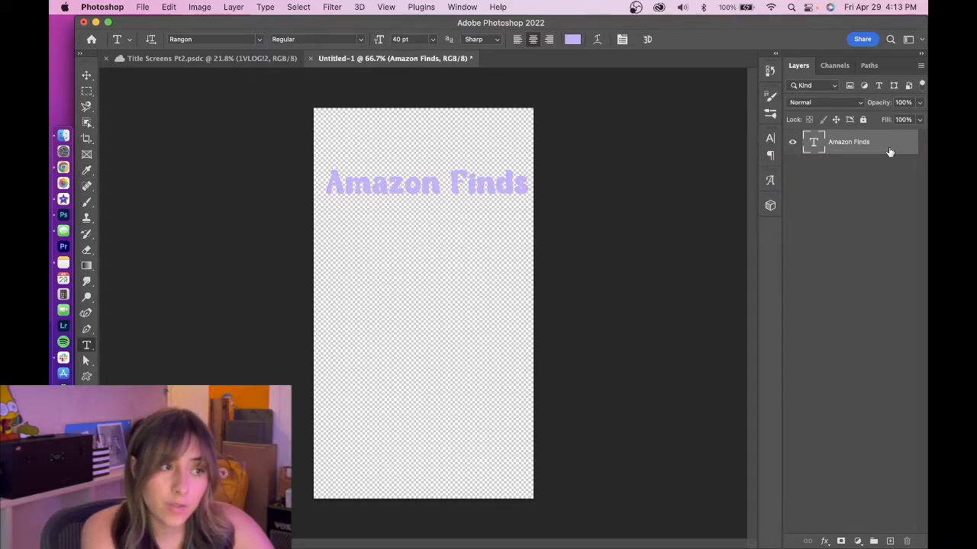
Step: Add a Stroke layer effect about 24 px thick in dark pink around the title letters
double_click(855, 142)
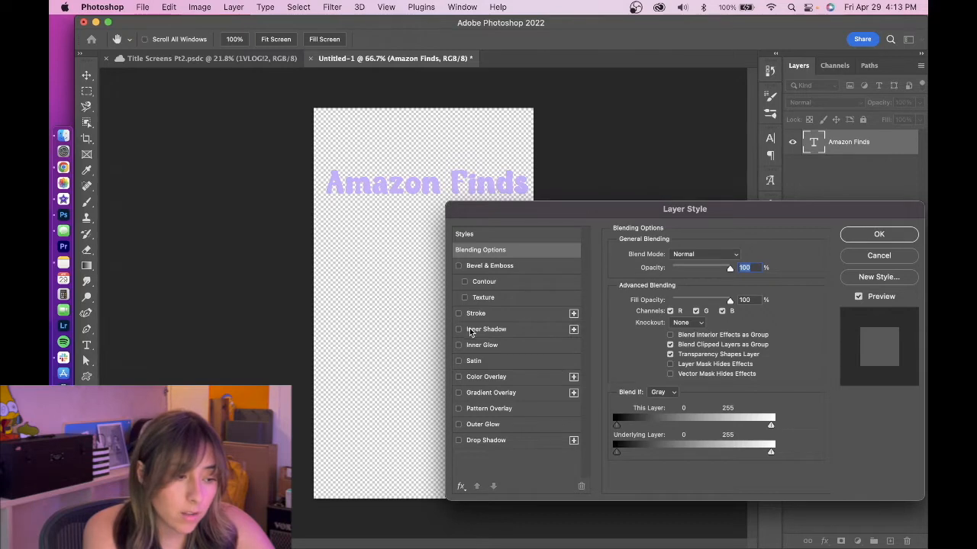
click(459, 313)
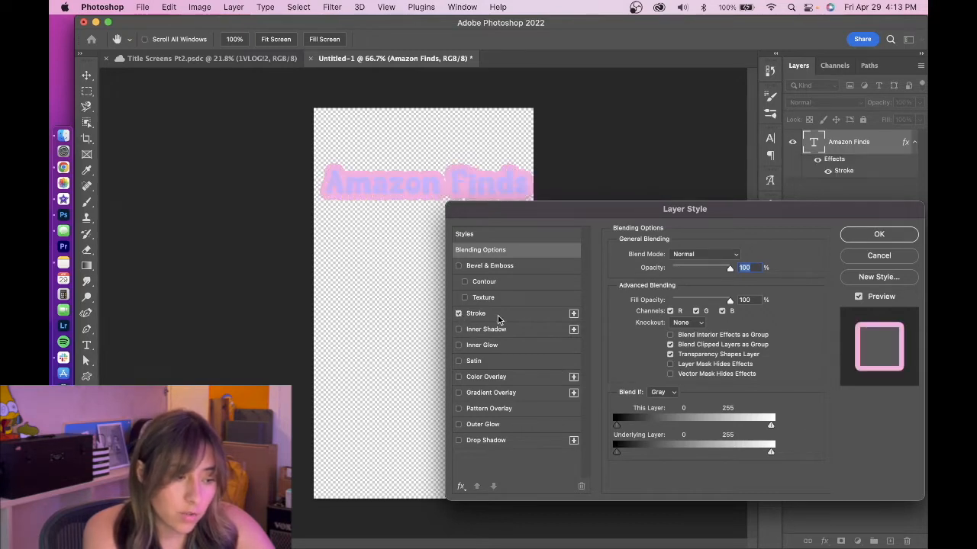
click(476, 314)
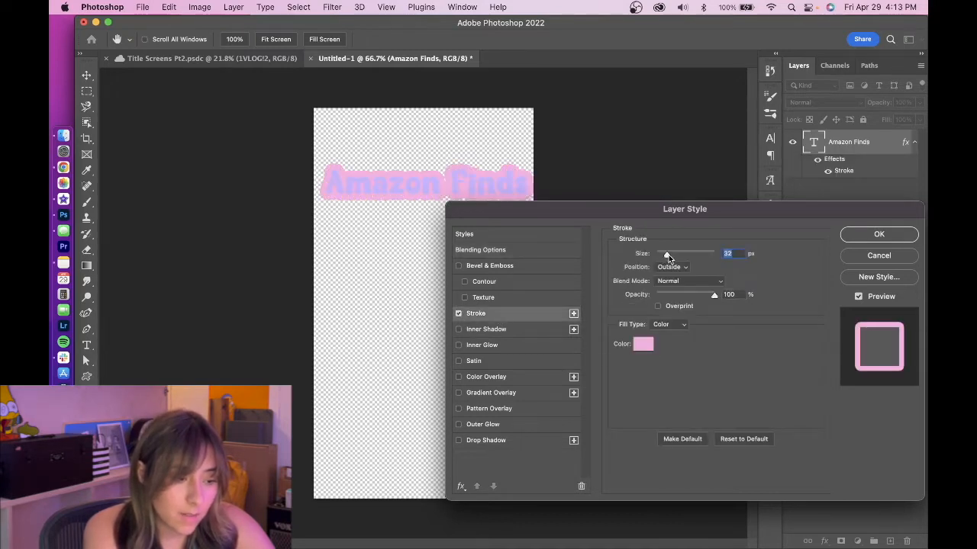
drag(687, 253, 664, 254)
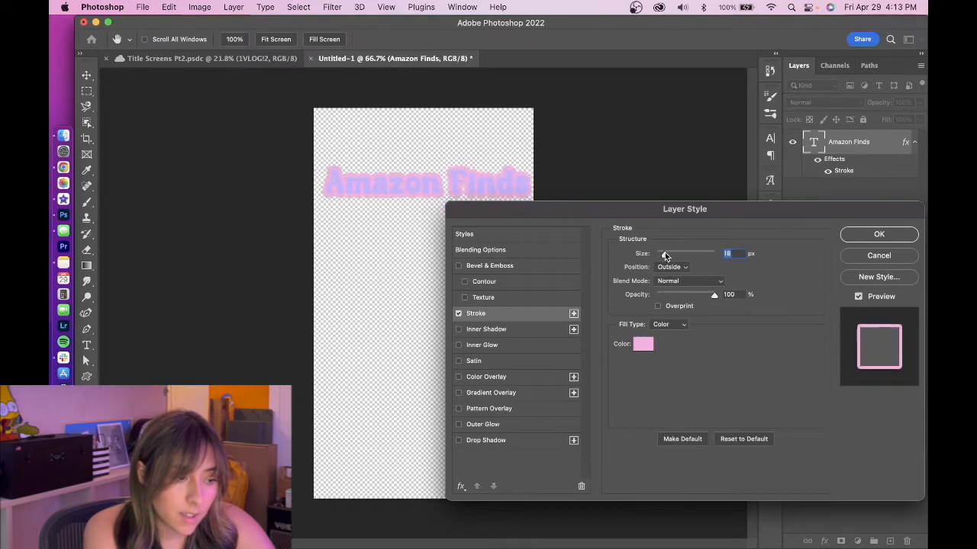
drag(666, 253, 668, 254)
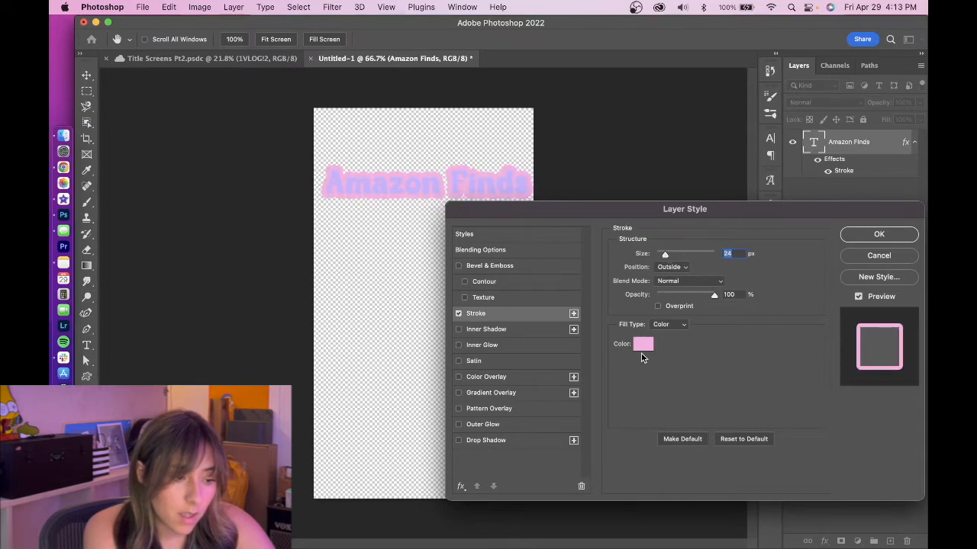
click(643, 344)
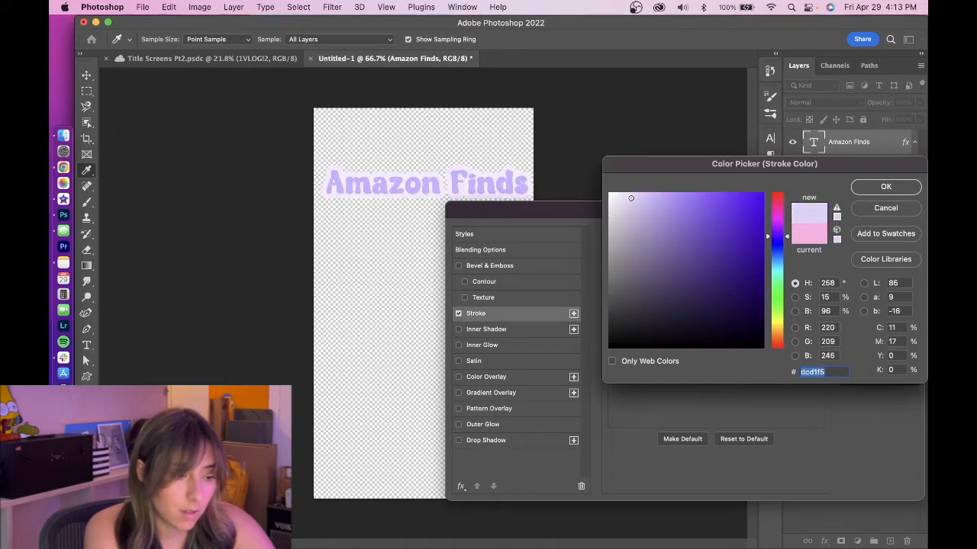
click(885, 187)
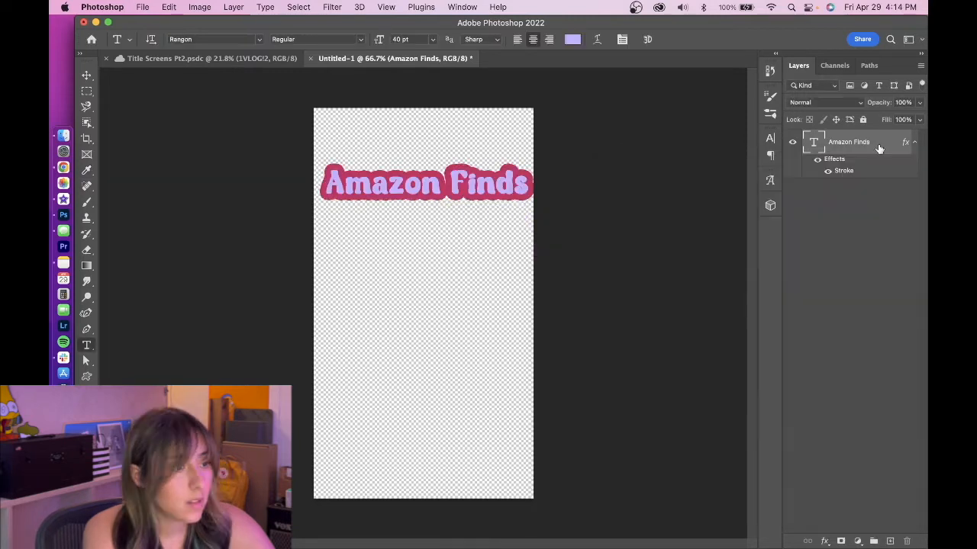
Step: Add a solid blue Drop Shadow with Distance 14 and Spread 100 to the title
double_click(844, 170)
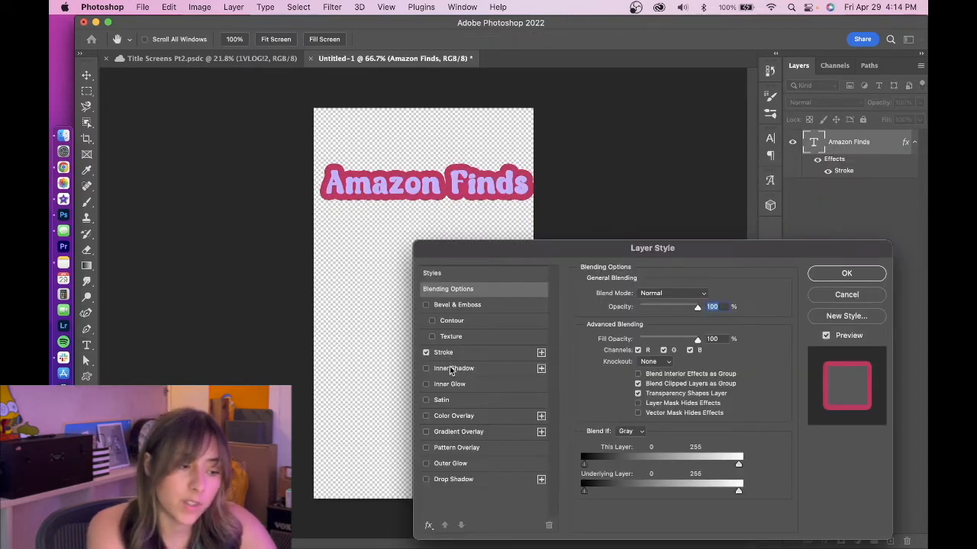
click(425, 479)
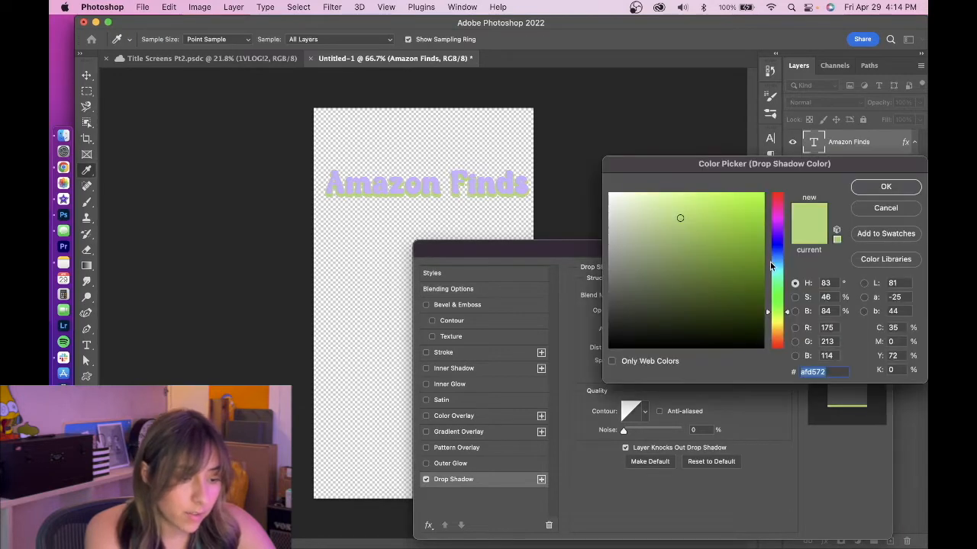
click(885, 186)
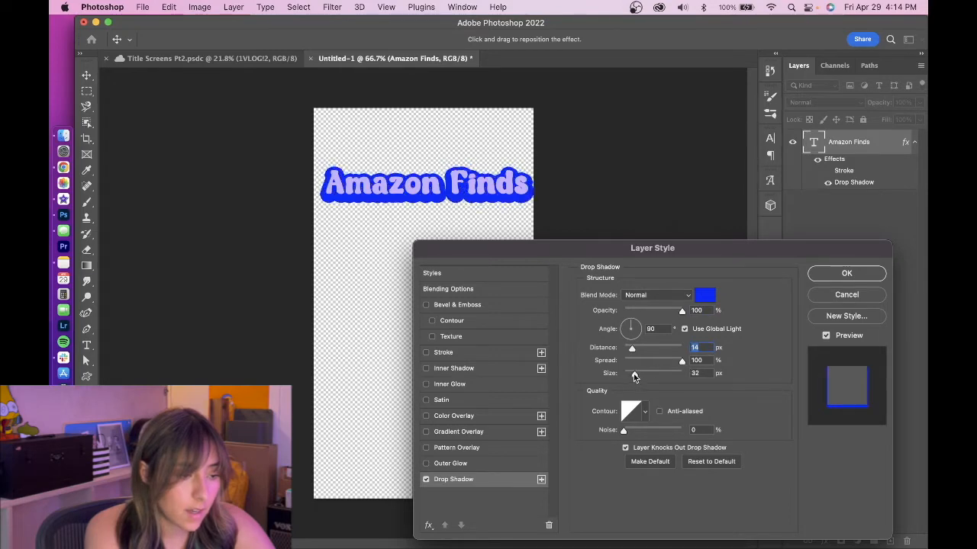
click(846, 273)
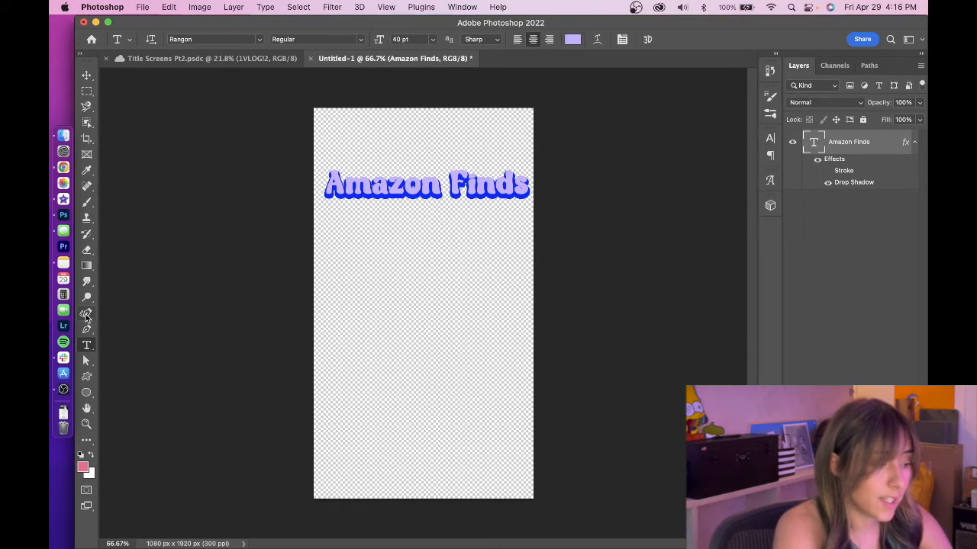
mouse_move(87, 313)
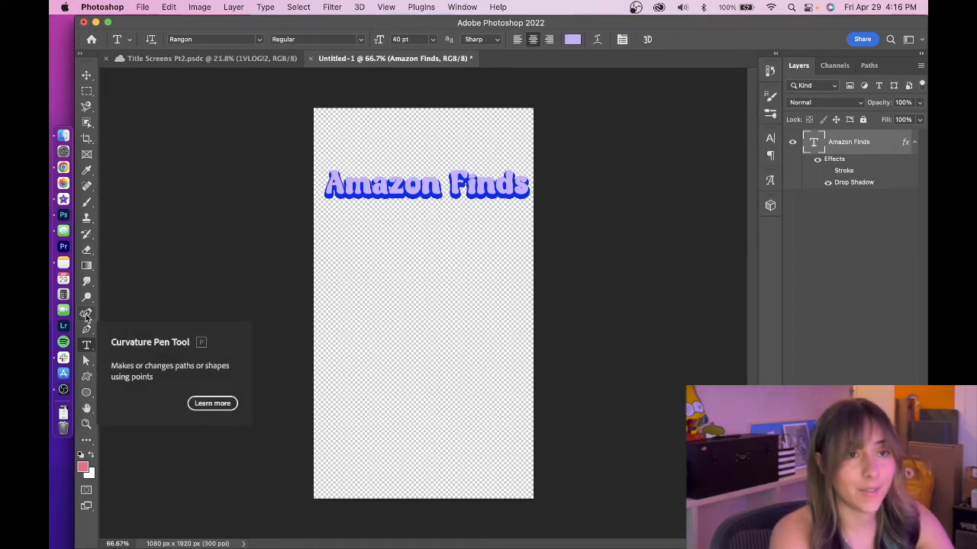
Step: Draw a wavy curved path across the canvas middle with the Curvature Pen Tool
click(87, 313)
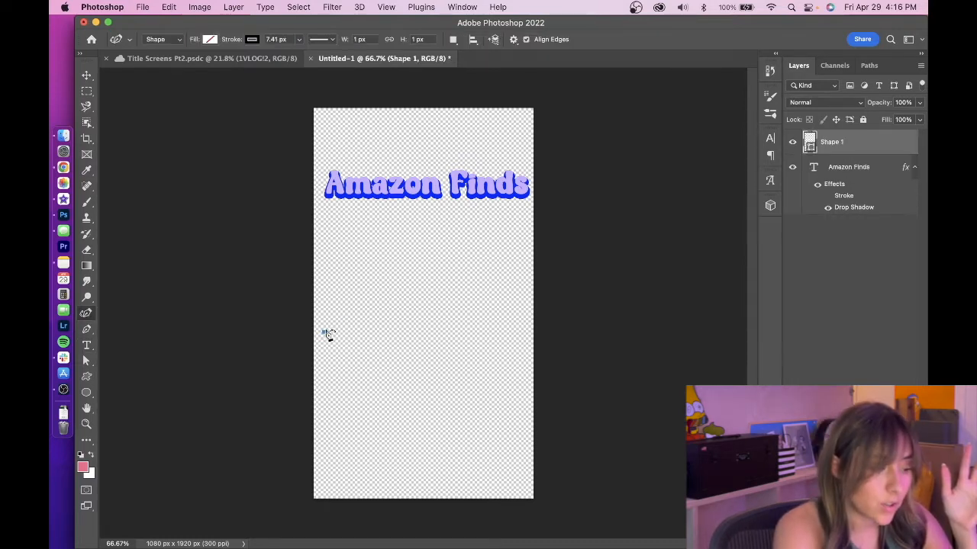
drag(324, 331, 422, 330)
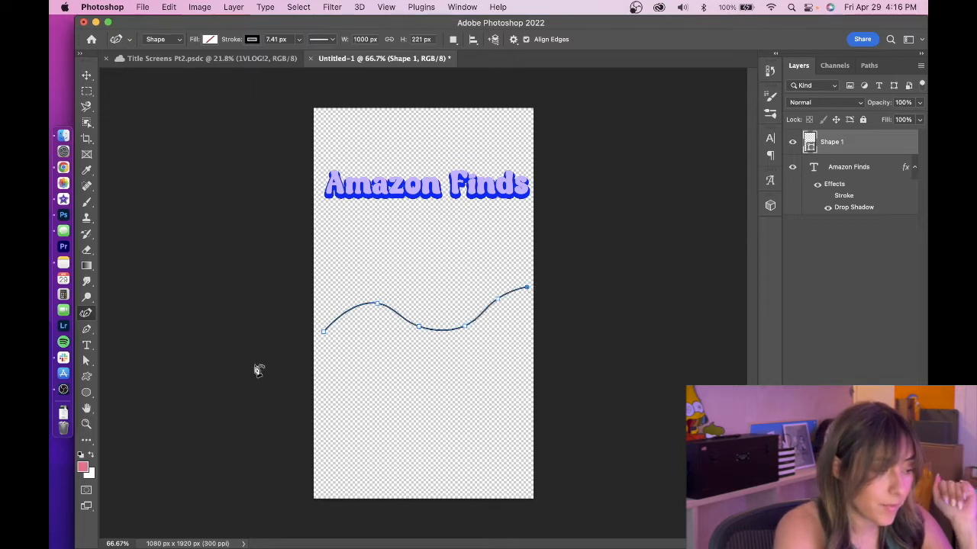
mouse_move(171, 353)
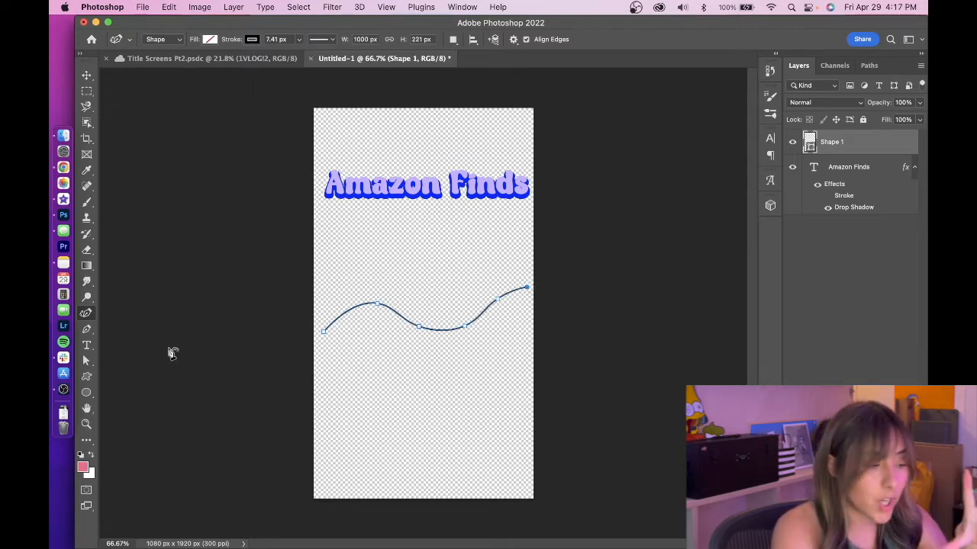
Step: Switch to the Horizontal Type Tool to place text along the wavy path
click(86, 345)
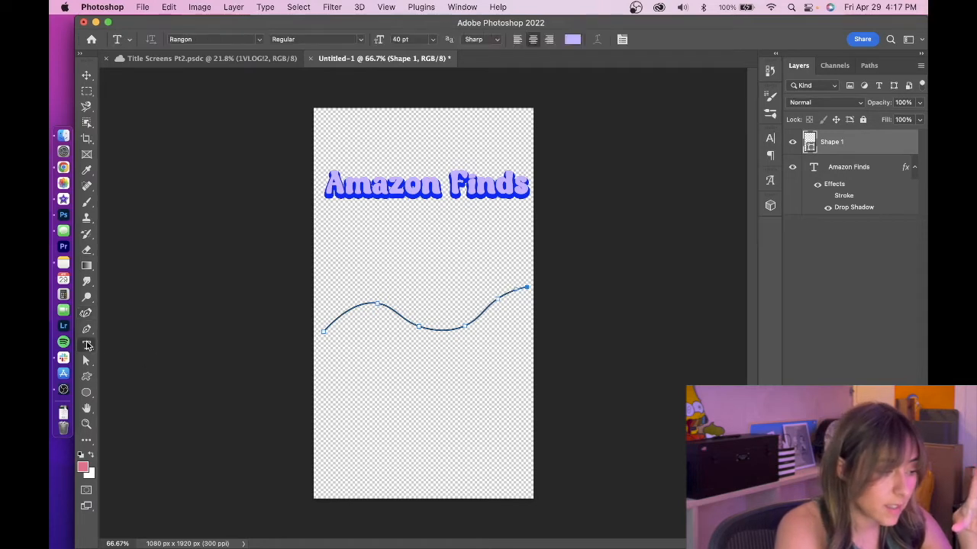
mouse_move(239, 330)
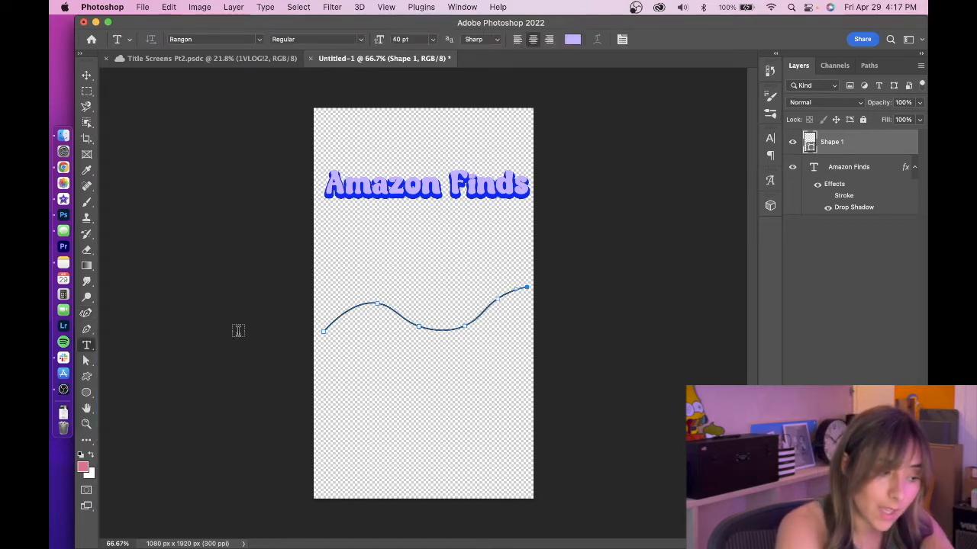
mouse_move(328, 320)
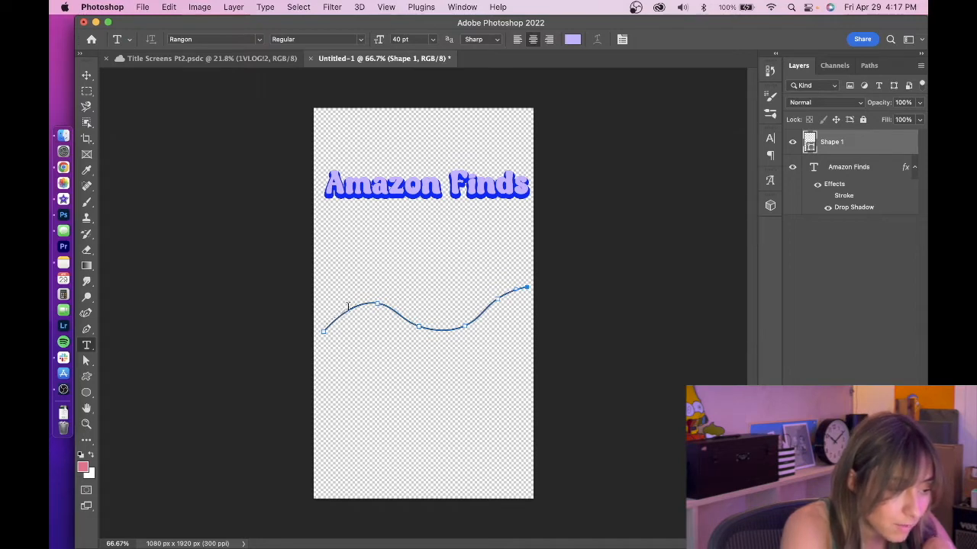
mouse_move(403, 314)
text(Wavy Test Wowee)
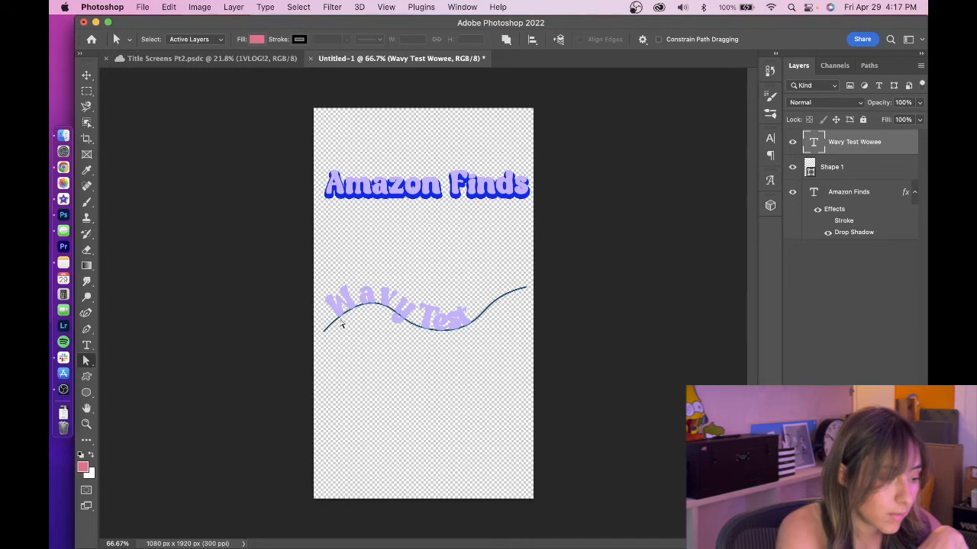
mouse_move(459, 324)
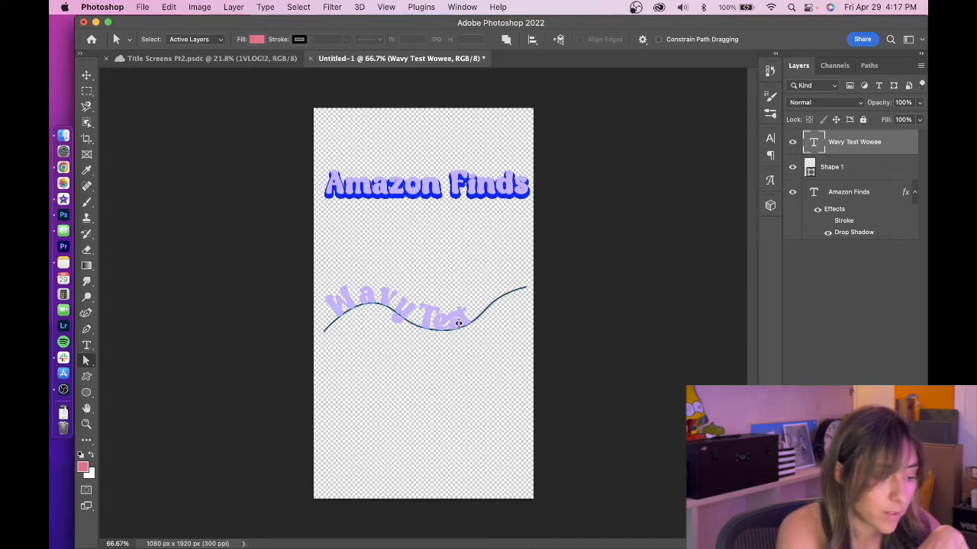
mouse_move(86, 359)
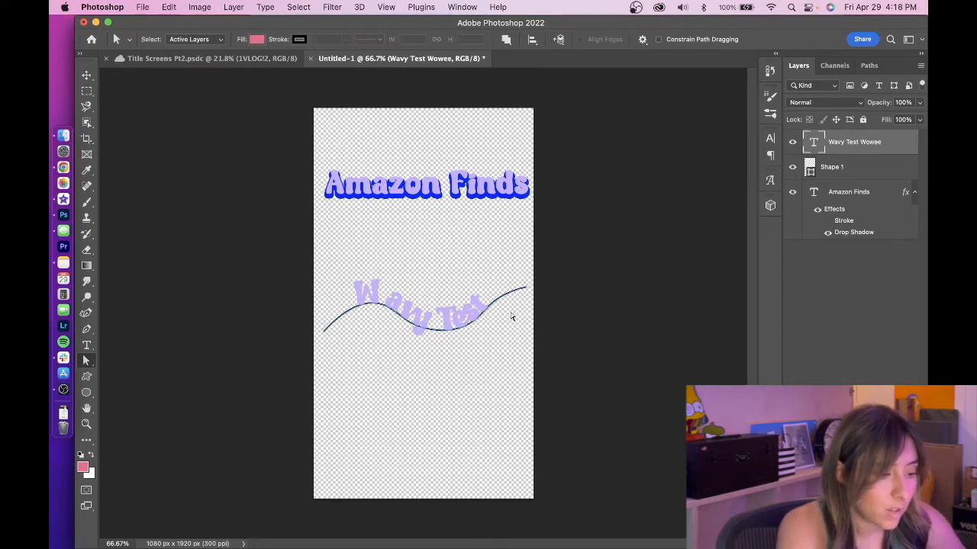
Step: Resize the wavy path text to 31 pt and restyle AMAZON FINDS with a thick pink outline
click(86, 360)
text(31)
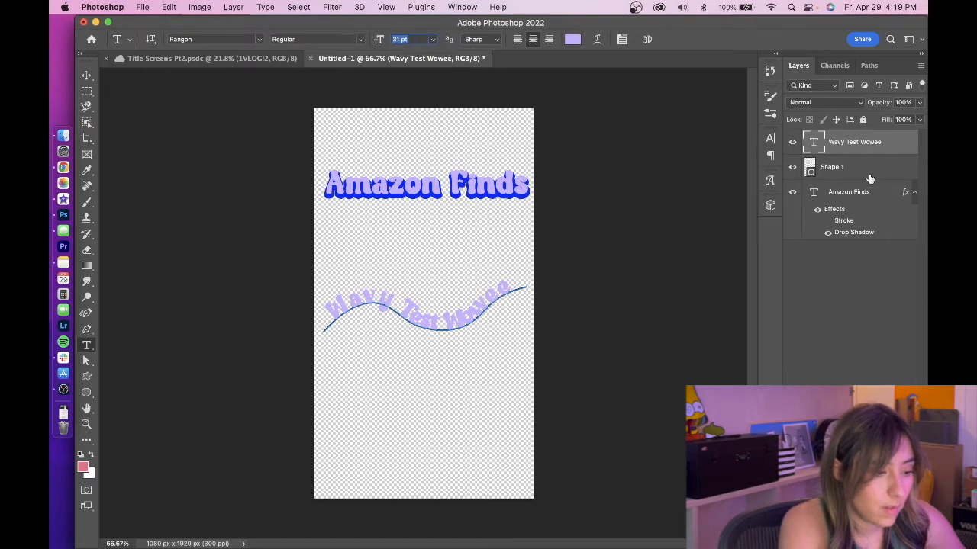
mouse_move(885, 202)
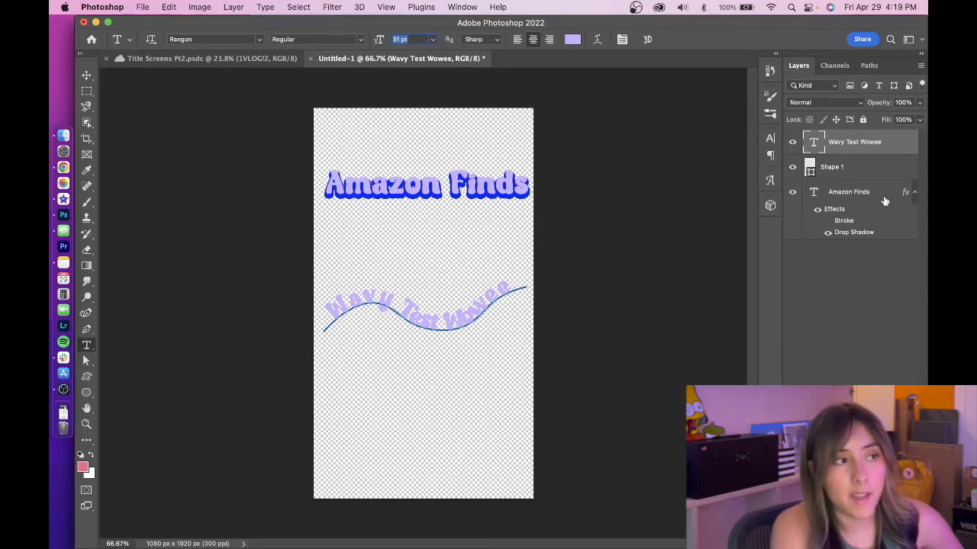
click(143, 7)
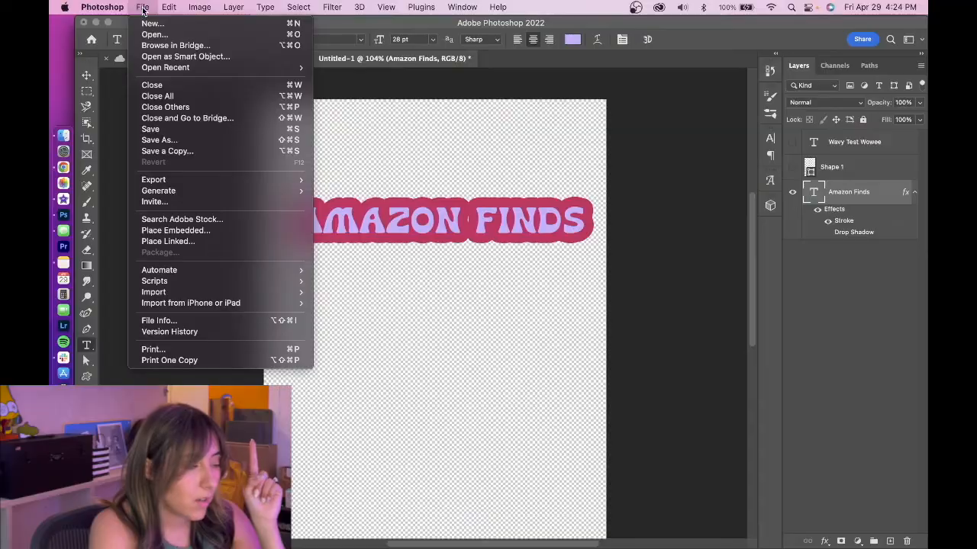
mouse_move(153, 179)
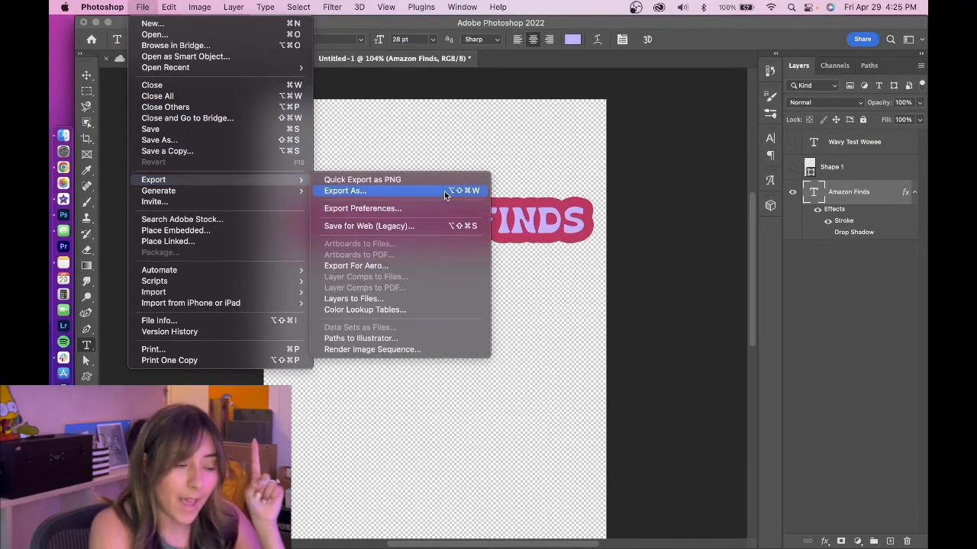
Step: Export the title as a transparent 1080×1920 PNG and save it to the Desktop
click(344, 191)
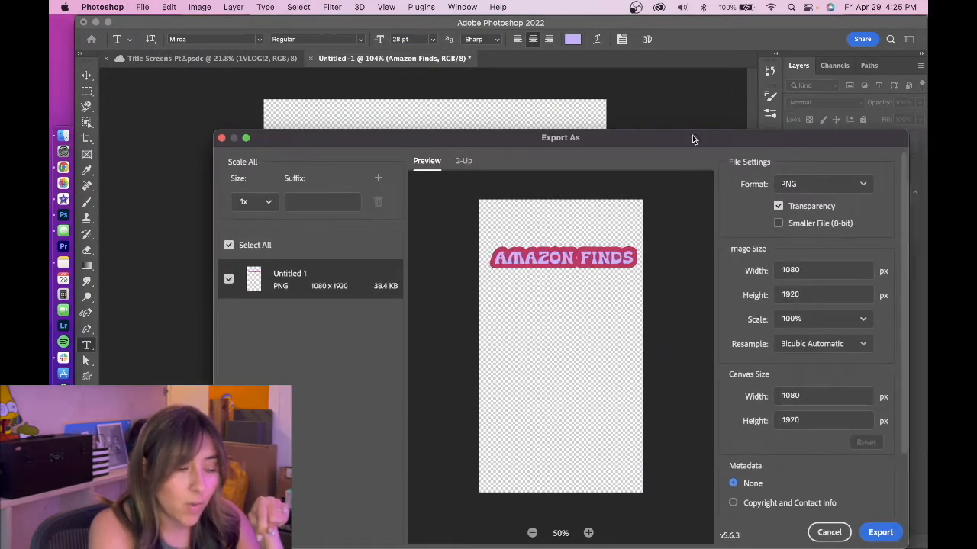
drag(561, 137, 510, 87)
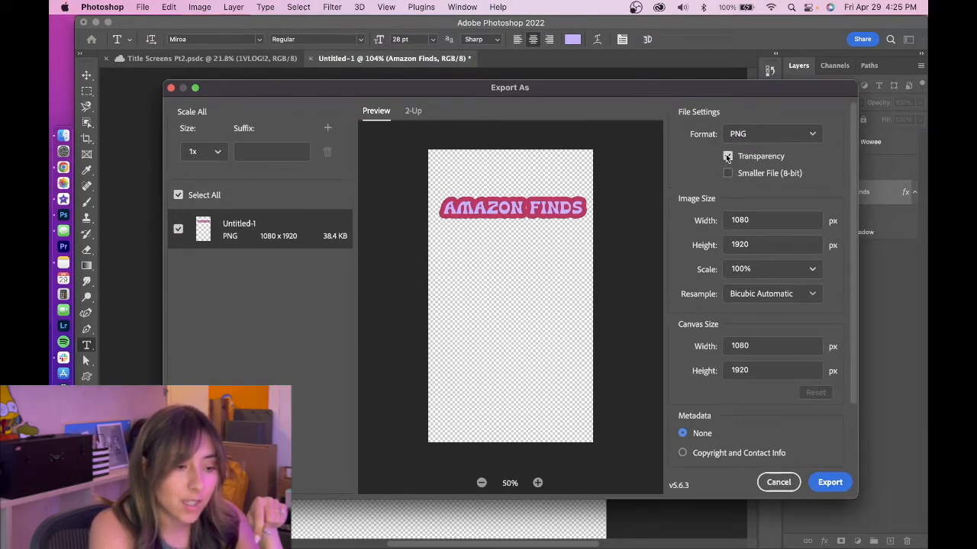
click(727, 155)
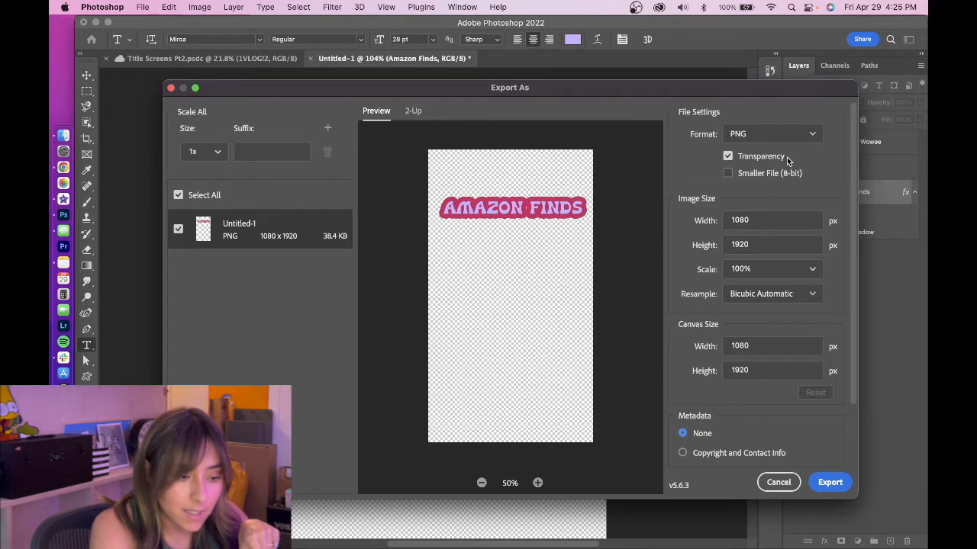
mouse_move(750, 221)
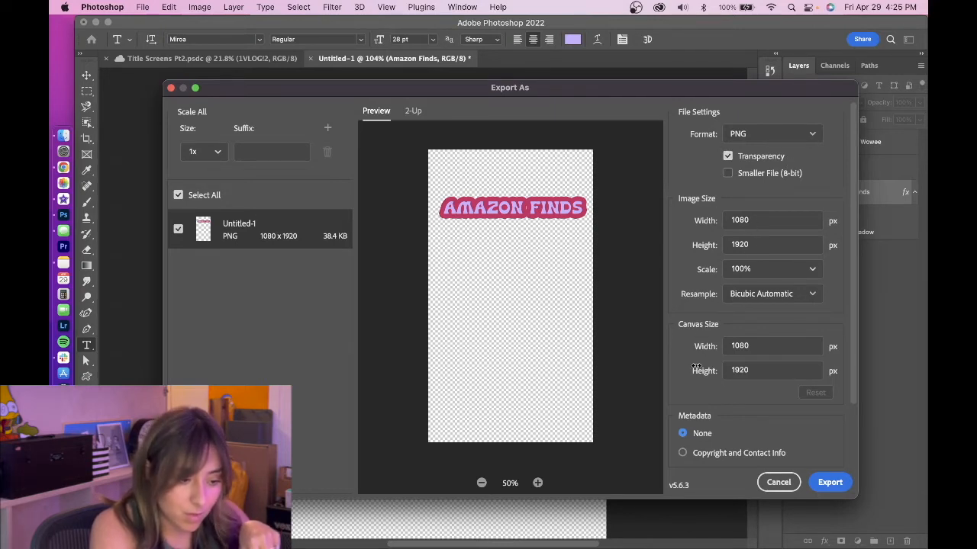
scroll(down, 3)
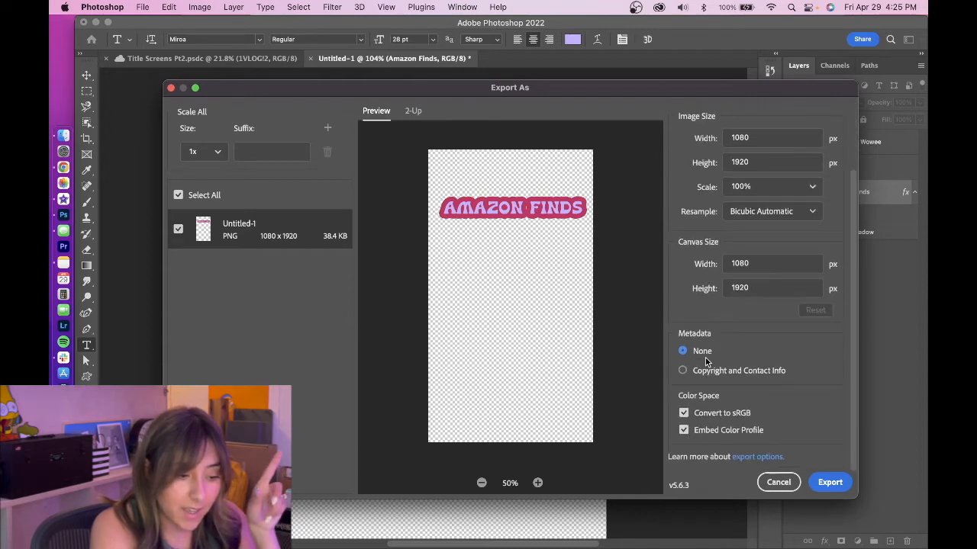
scroll(up, 3)
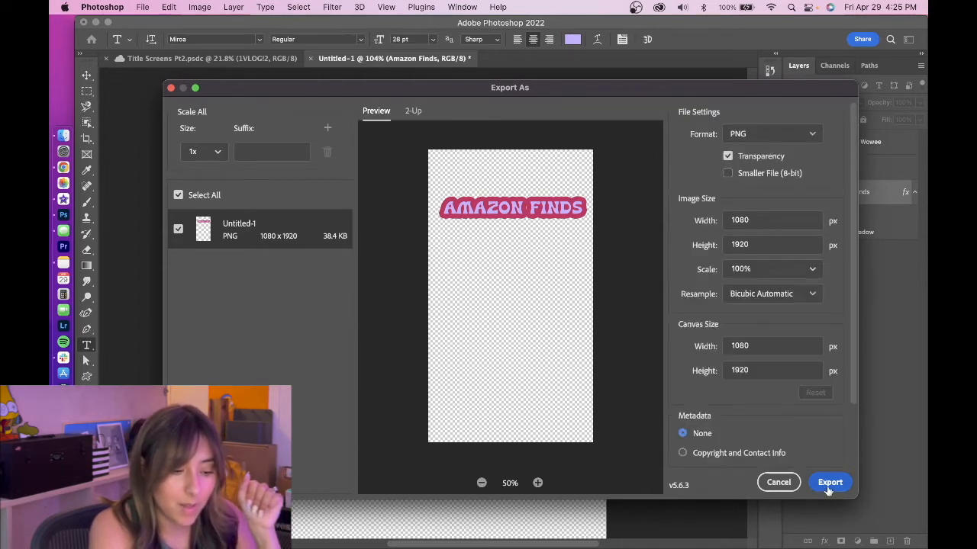
click(829, 482)
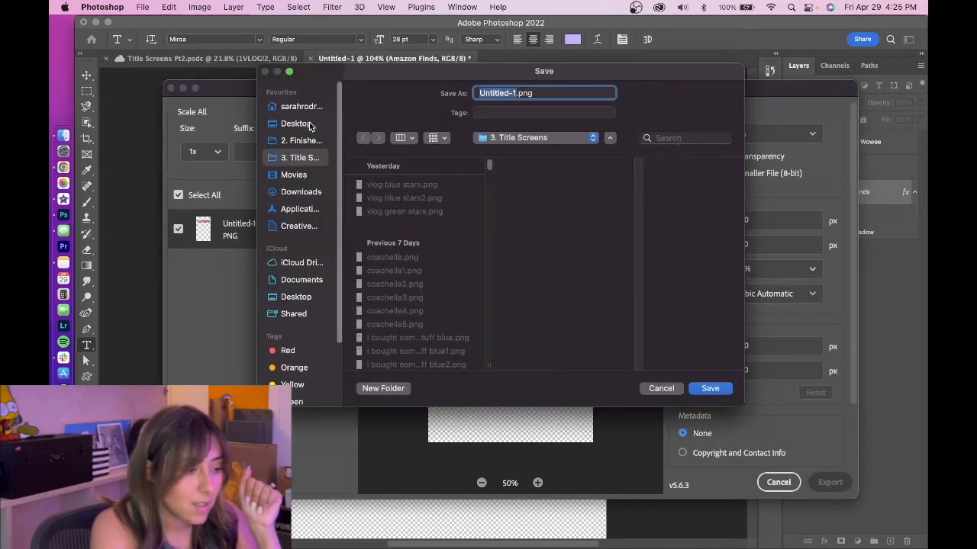
click(709, 388)
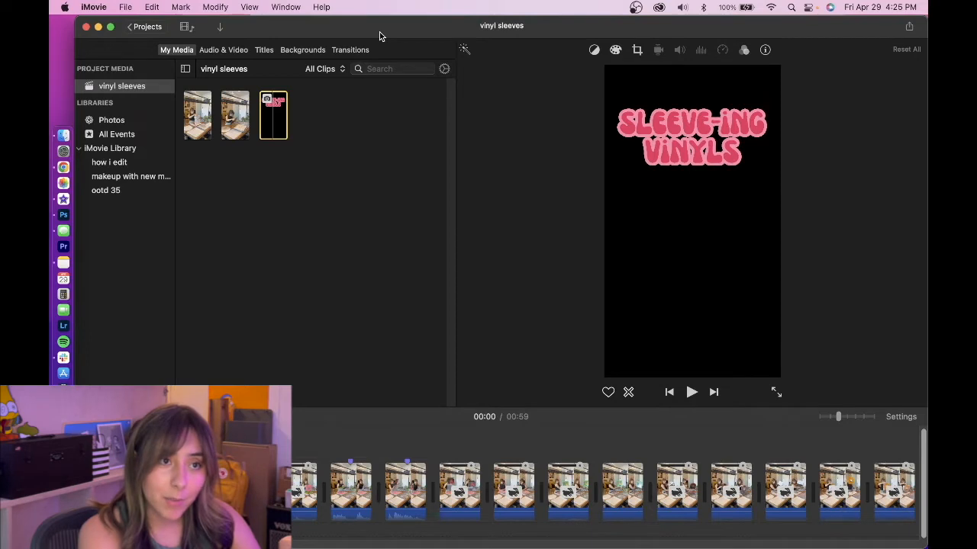
Step: Bring Untitled-1.png from Finder into the vinyl sleeves project as a cutaway overlay and export
click(63, 135)
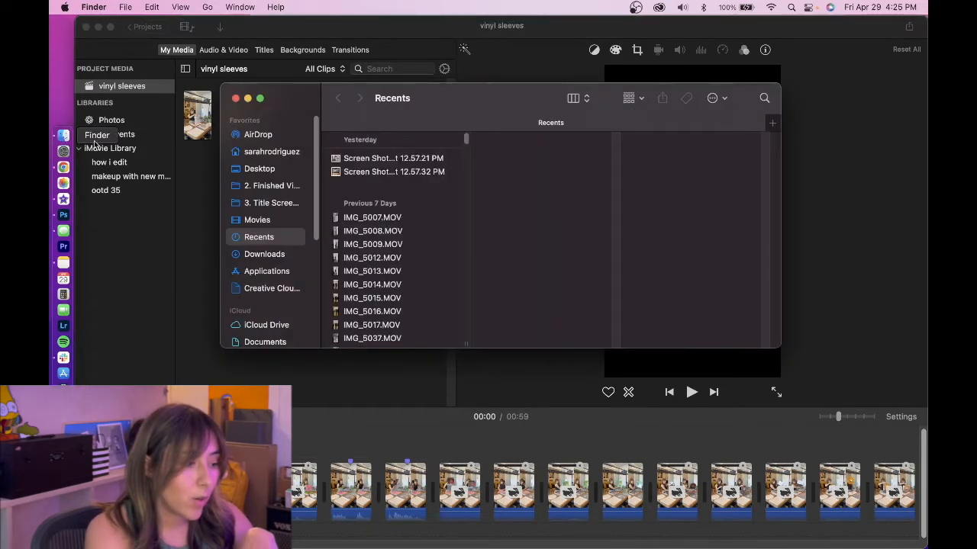
click(260, 169)
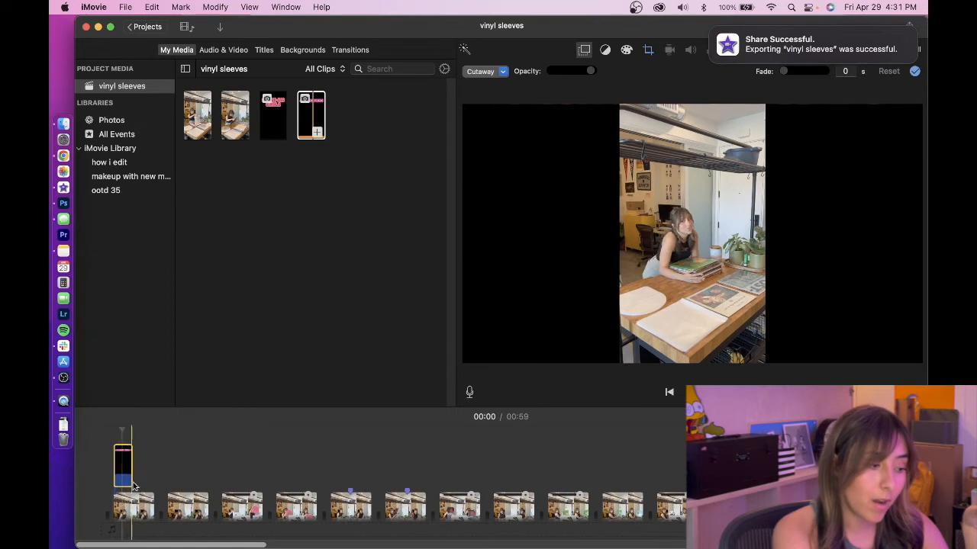
click(349, 500)
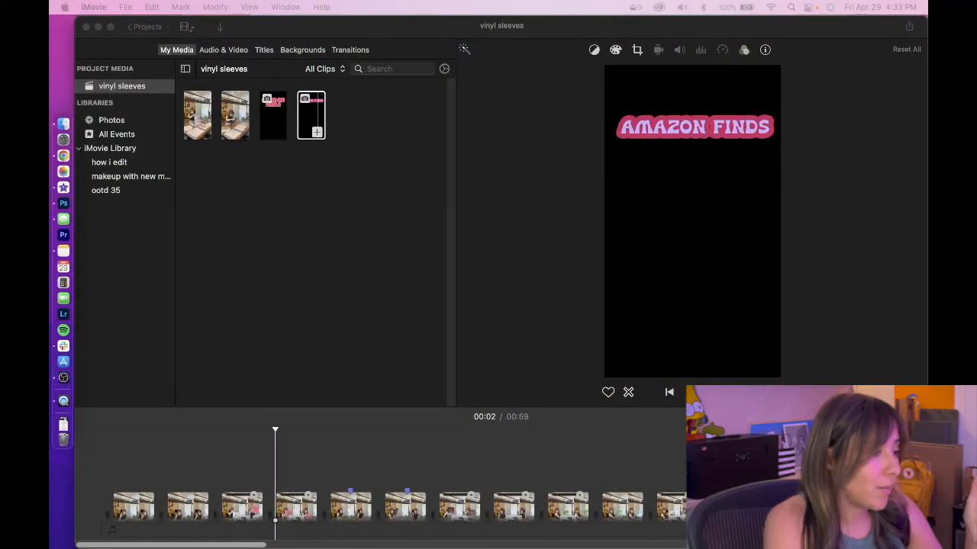
mouse_move(772, 307)
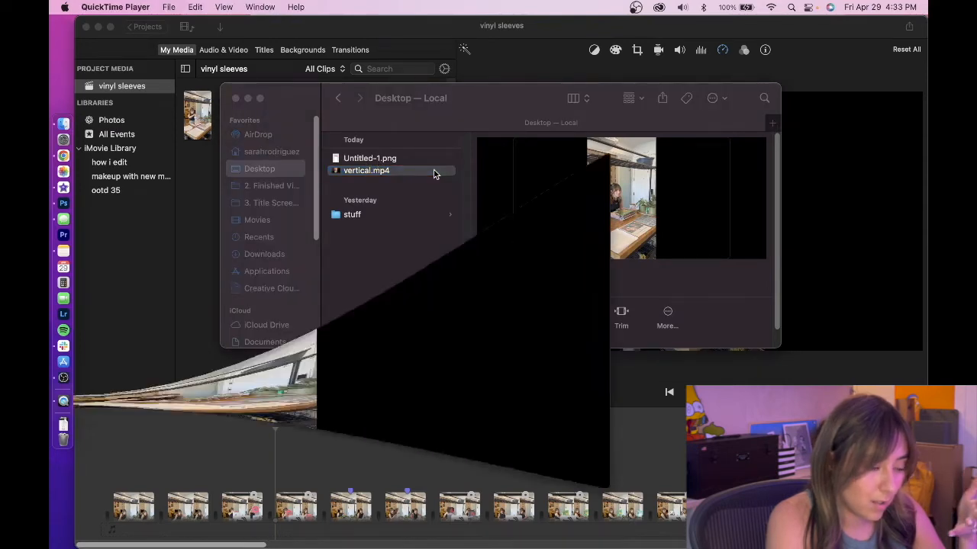
Step: Preview vertical.mp4, rotate the footage onto its side, and stretch the overlay across the opening clips
double_click(366, 171)
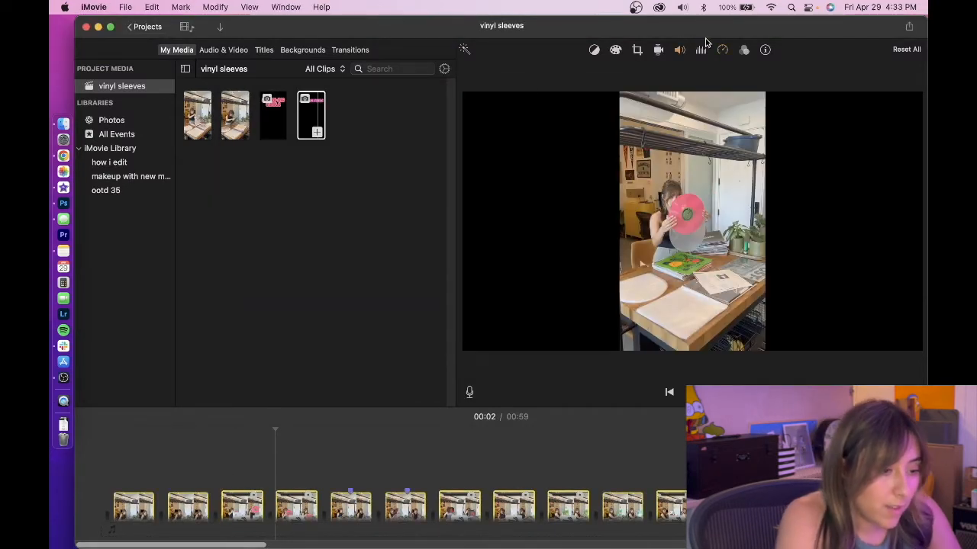
click(637, 50)
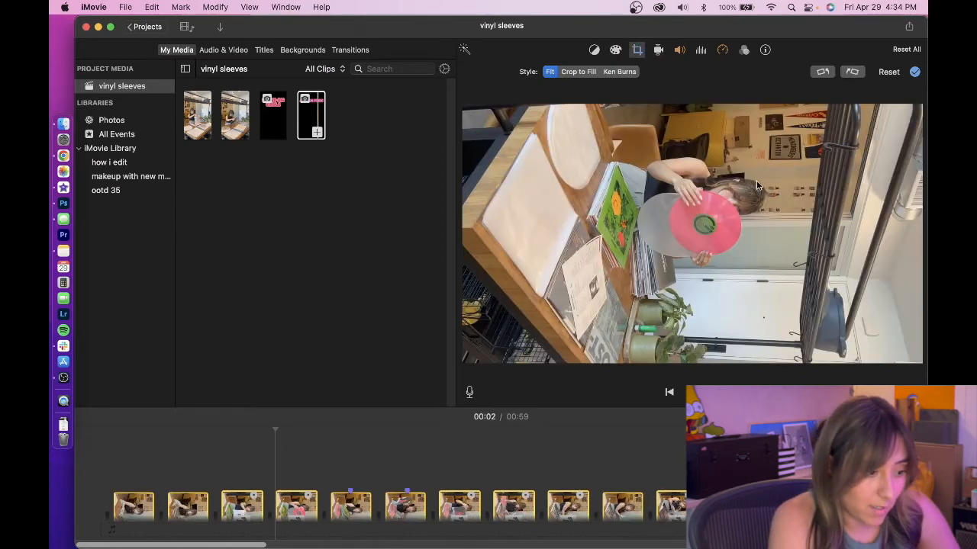
click(310, 116)
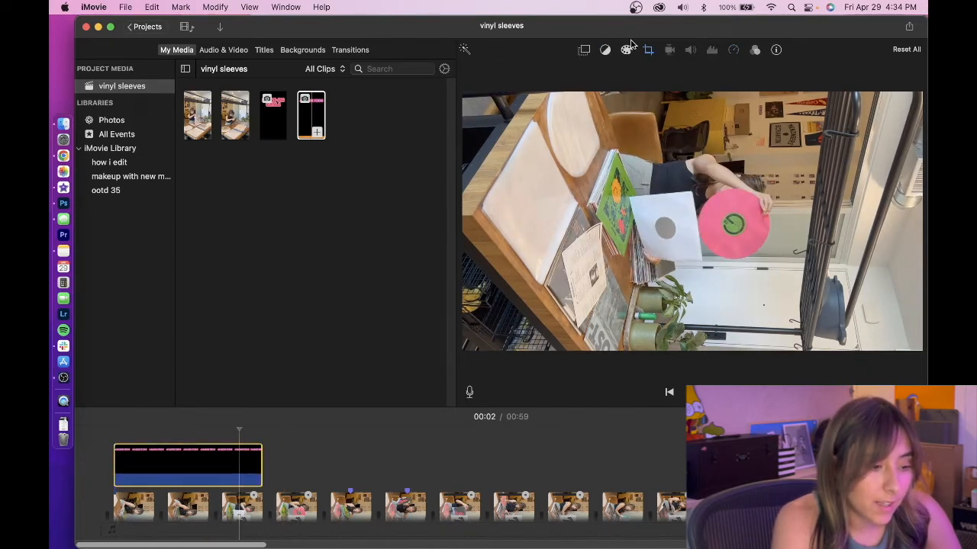
click(648, 49)
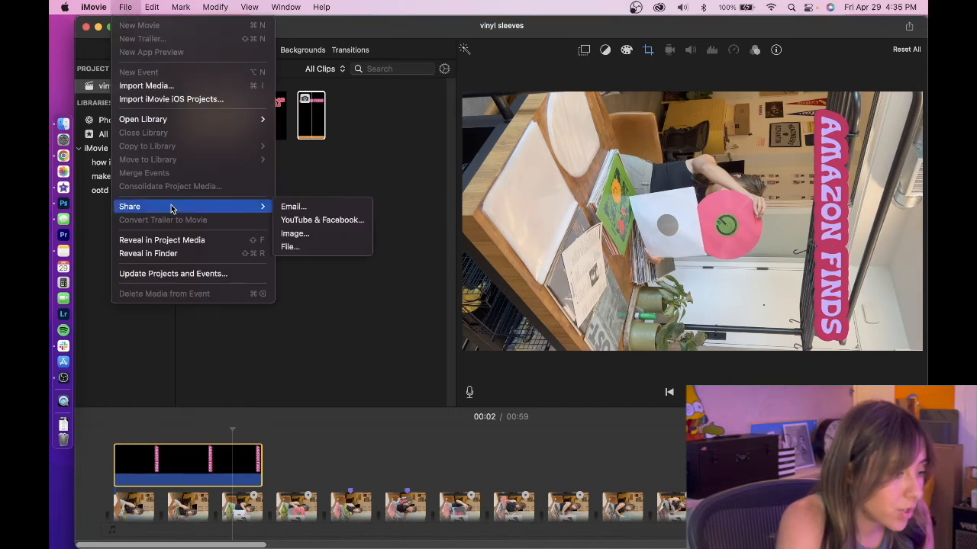
Step: Share the movie as a 1080p high-quality file named tiktok saved to the Desktop
click(290, 247)
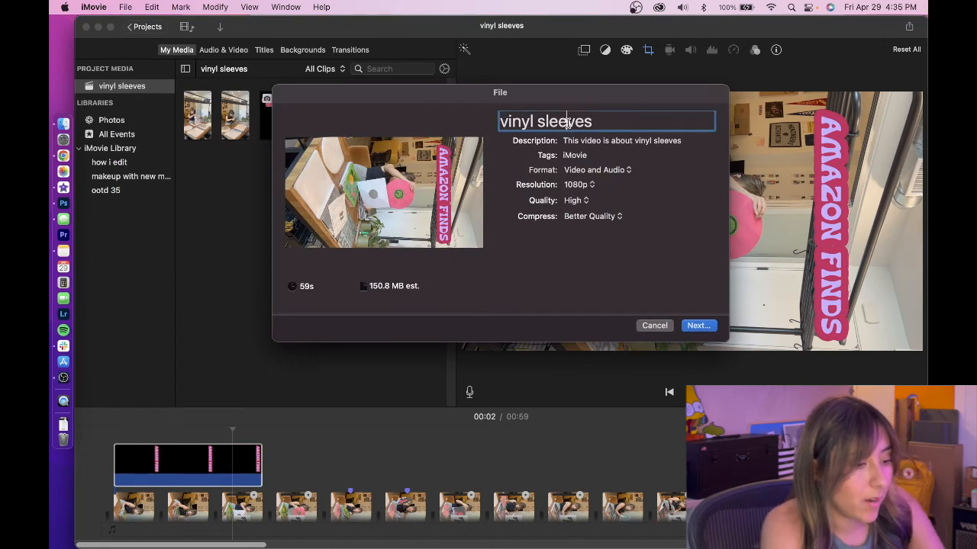
text(tikto)
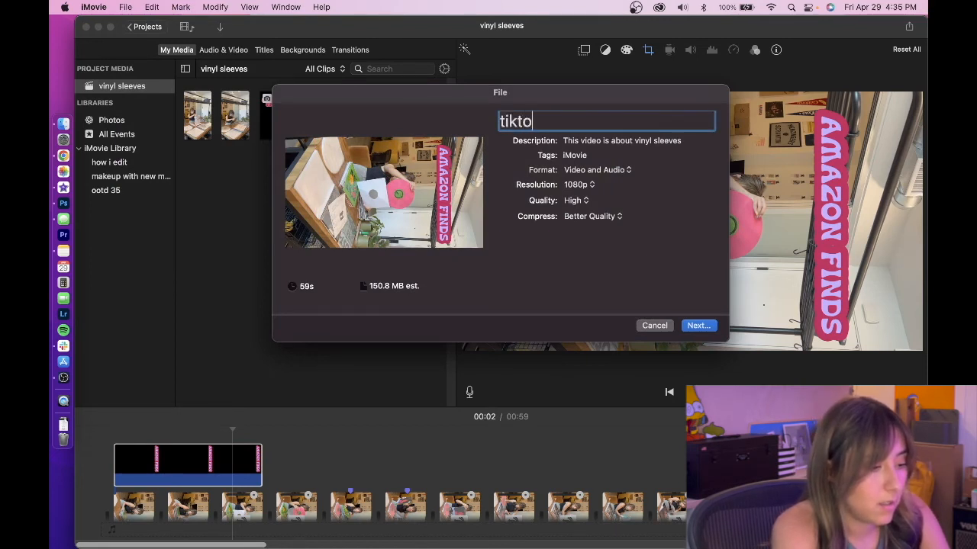
text(k)
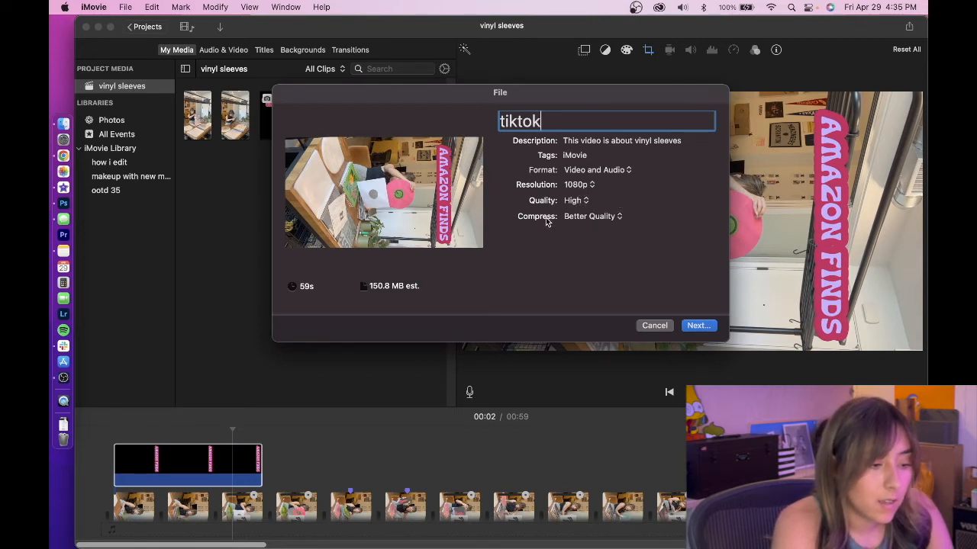
mouse_move(671, 291)
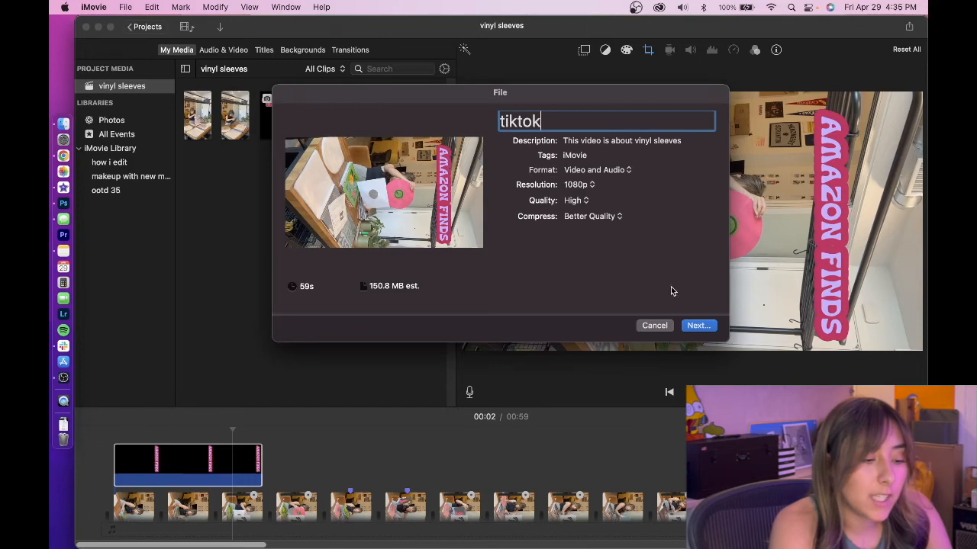
click(698, 325)
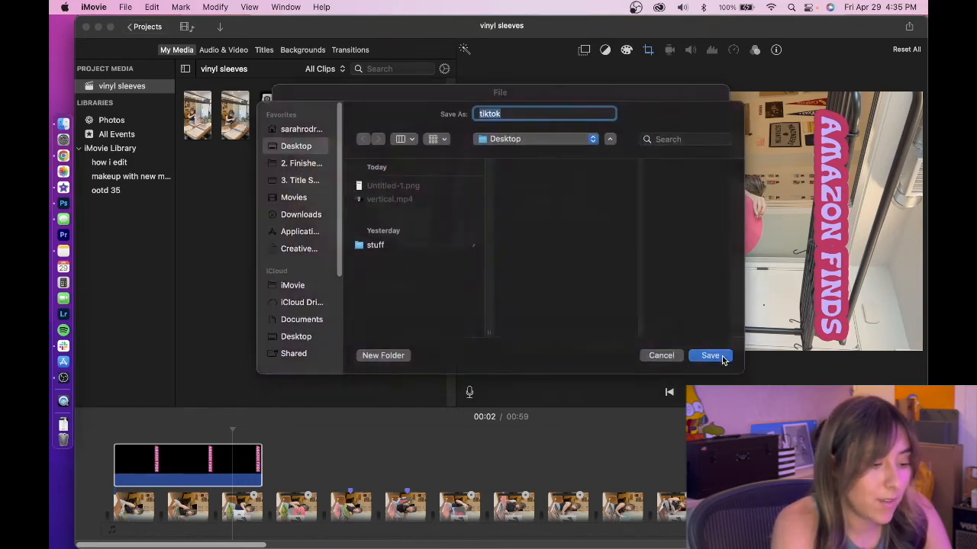
click(709, 355)
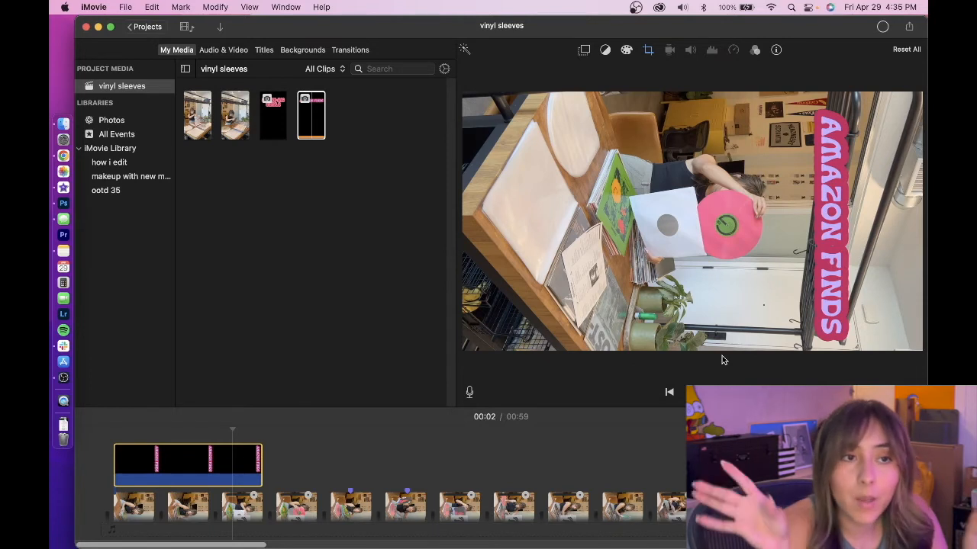
mouse_move(883, 27)
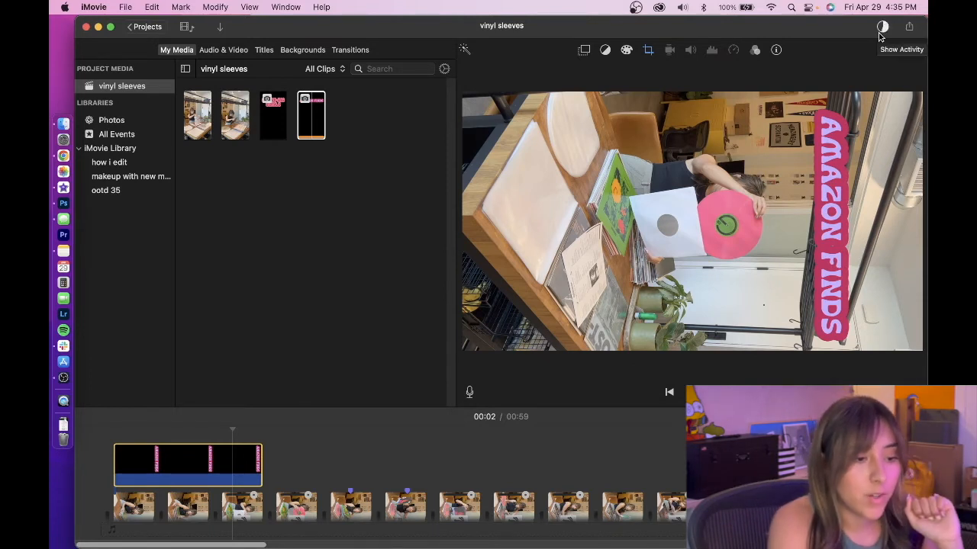
mouse_move(883, 28)
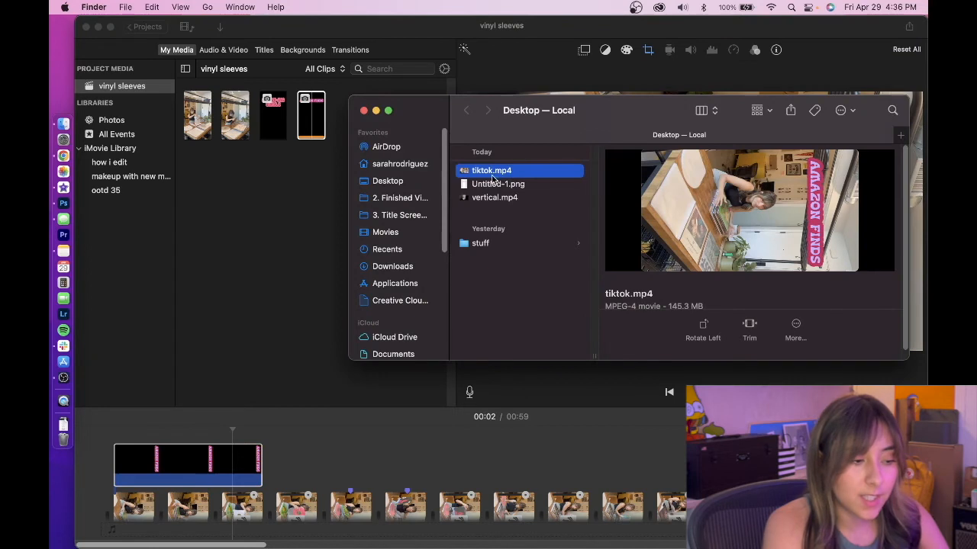
mouse_move(645, 303)
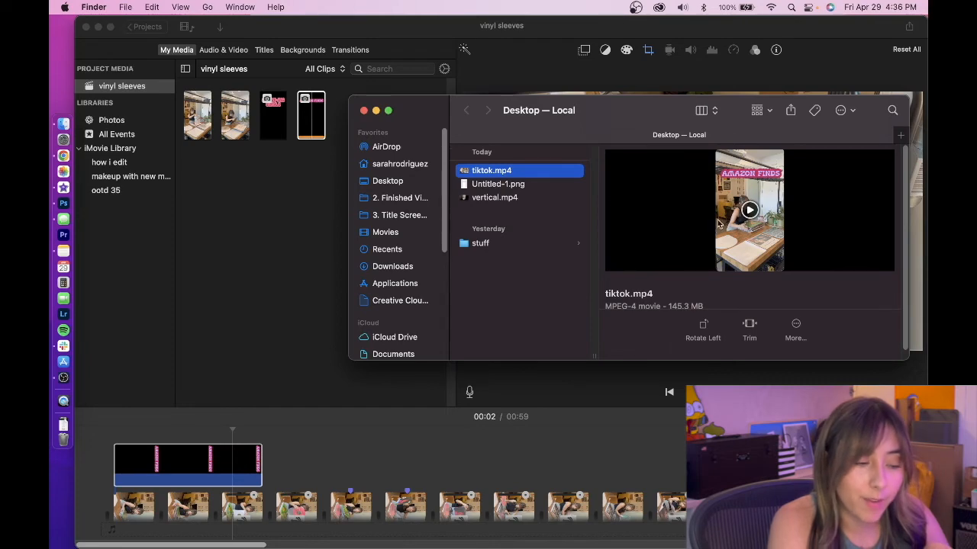
Step: Play the exported 145.3 MB tiktok.mp4 from the Desktop to check the vertical title
double_click(491, 171)
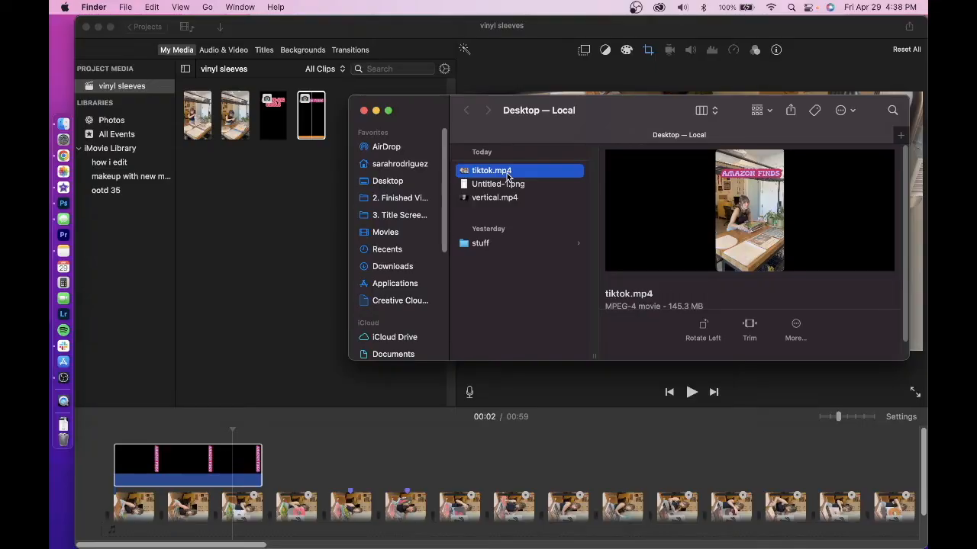
Step: Send tiktok.mp4 over AirDrop to the nearby iPhone from Finder's Share menu
click(790, 110)
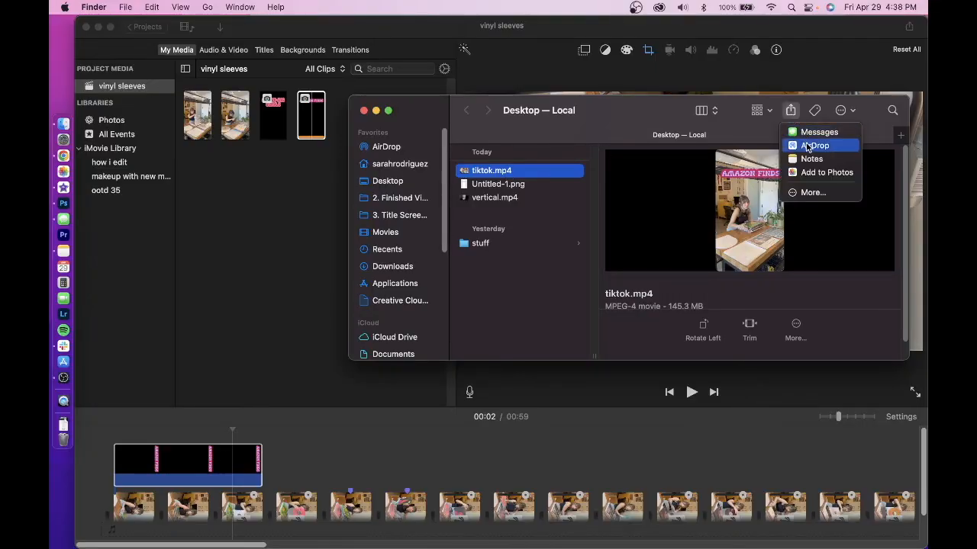
click(816, 145)
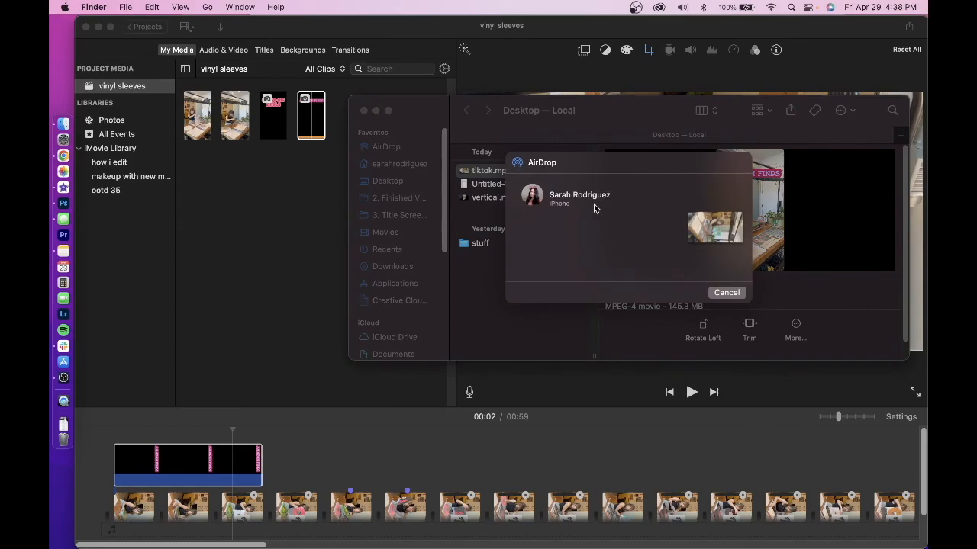